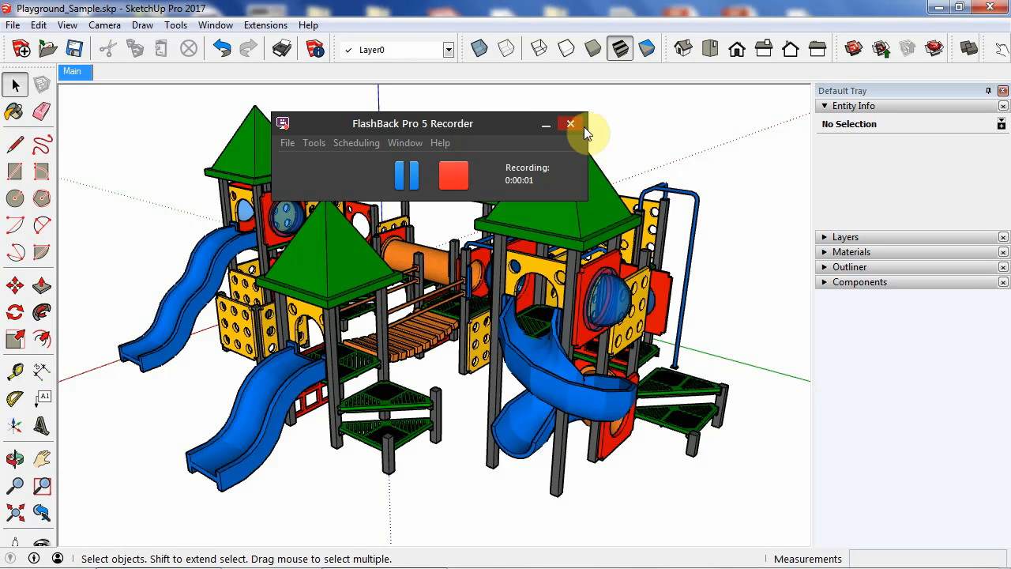
- Show the Extension Manager listing the enabled SketchData Plugins and Reporting extensions
click(571, 123)
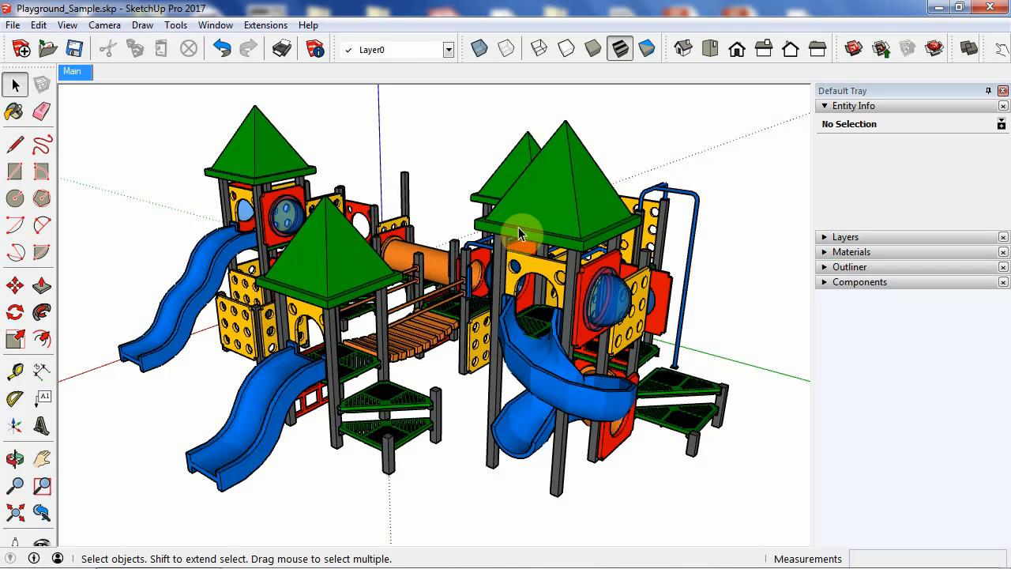
mouse_move(351, 287)
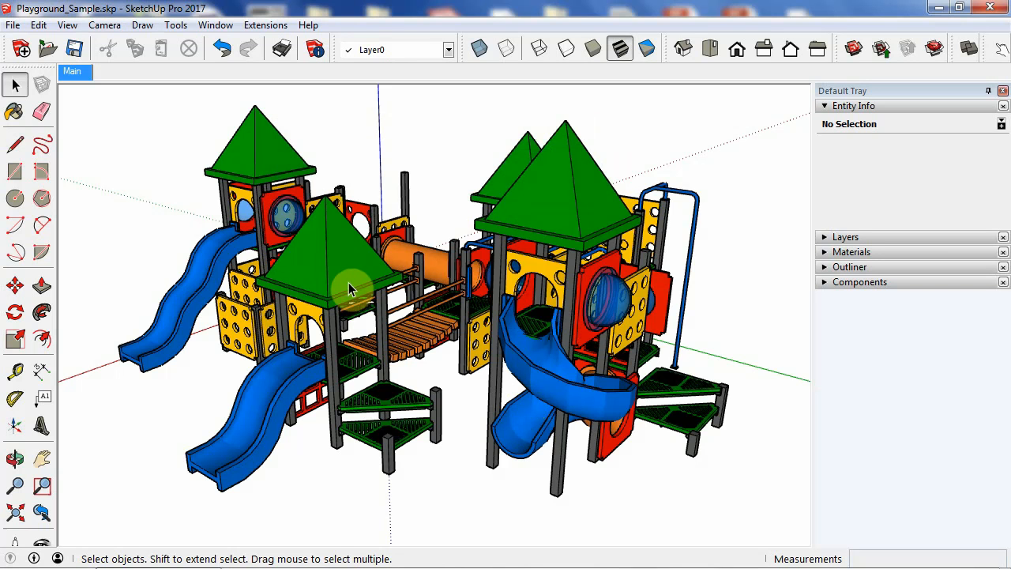
mouse_move(134, 85)
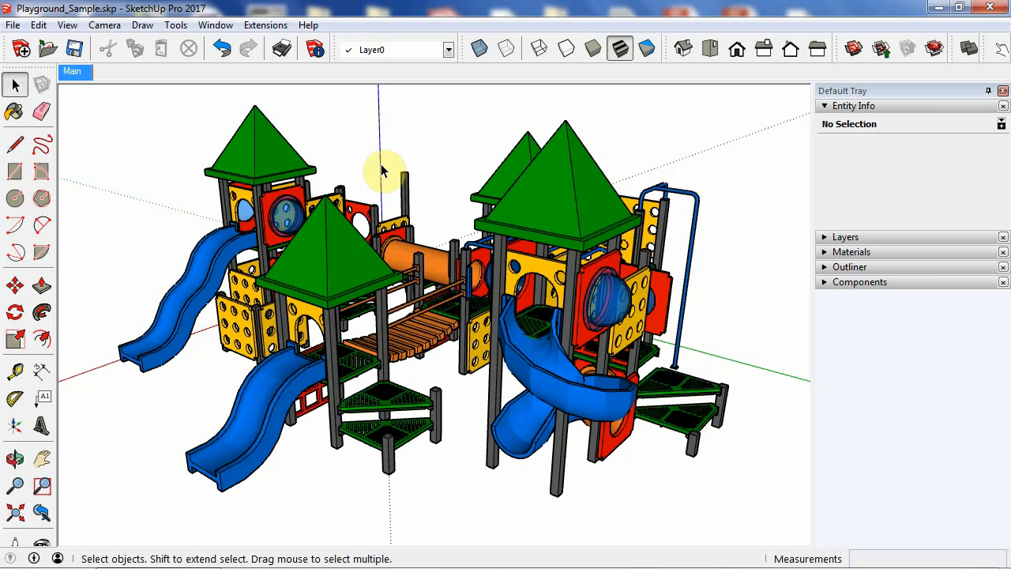
click(215, 26)
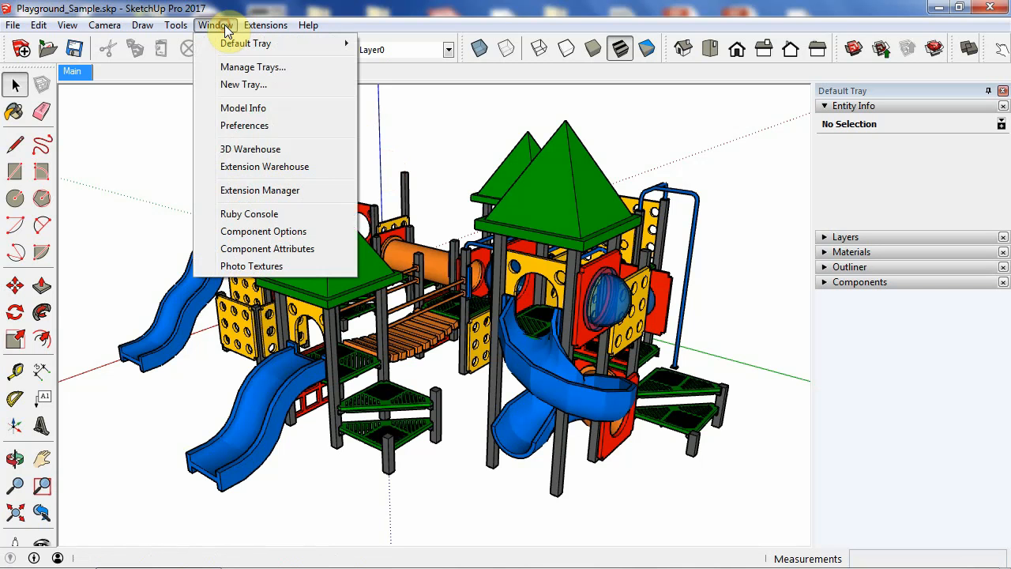
click(259, 190)
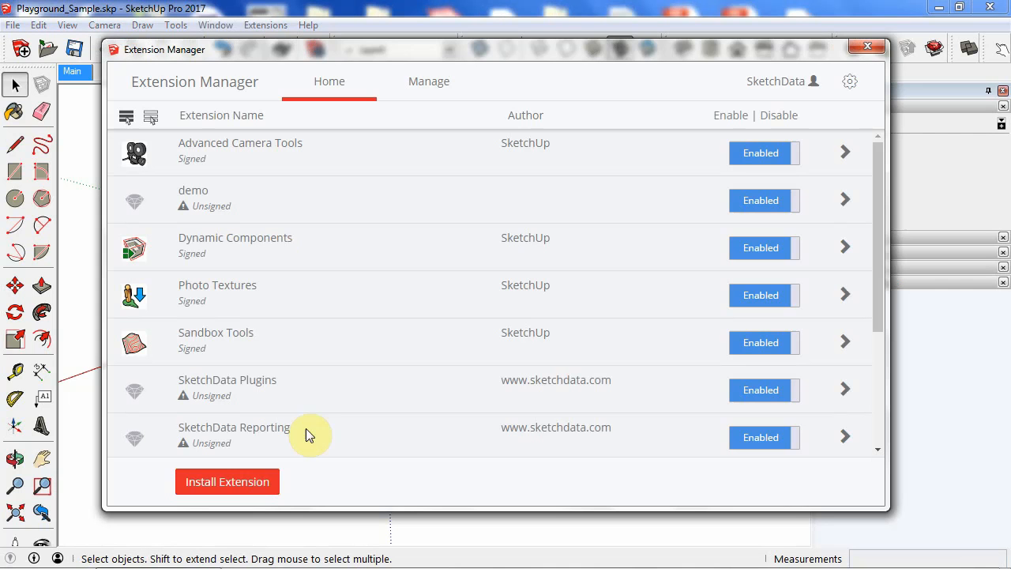
mouse_move(255, 481)
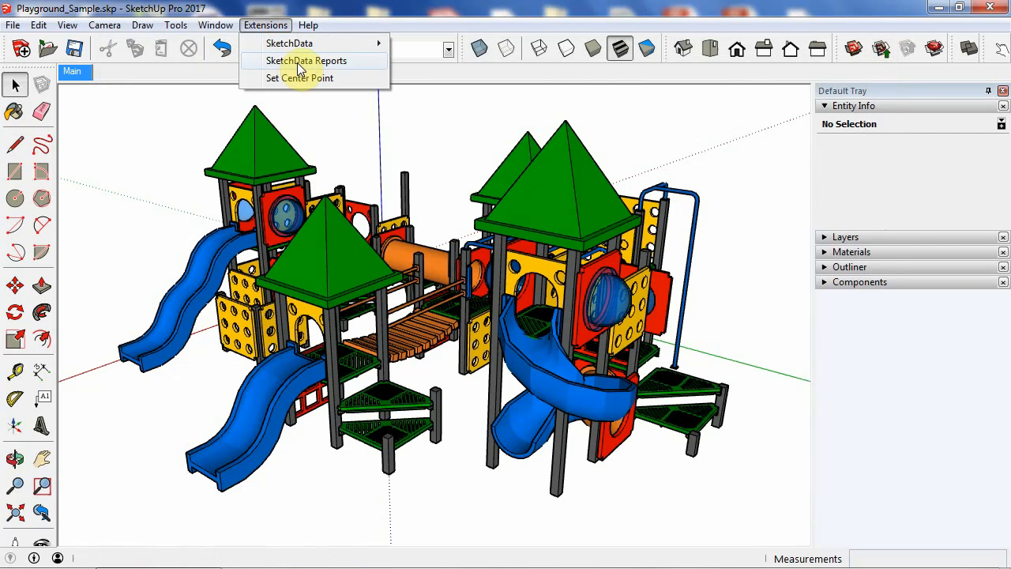
- Launch SketchData Reports and run CREATE DATA to build 746 entities, 1037 links, 5293 attributes
click(306, 60)
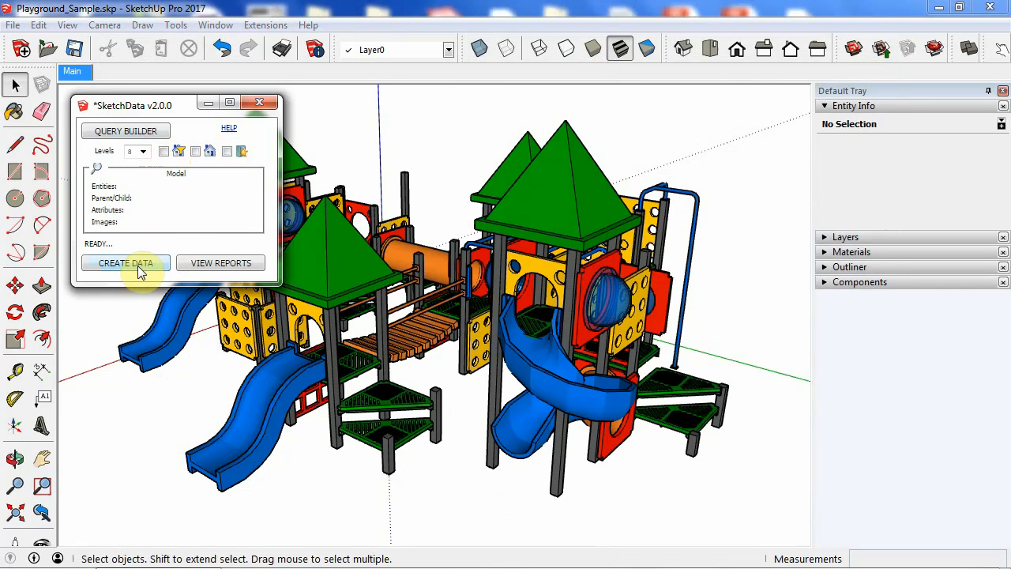
click(125, 262)
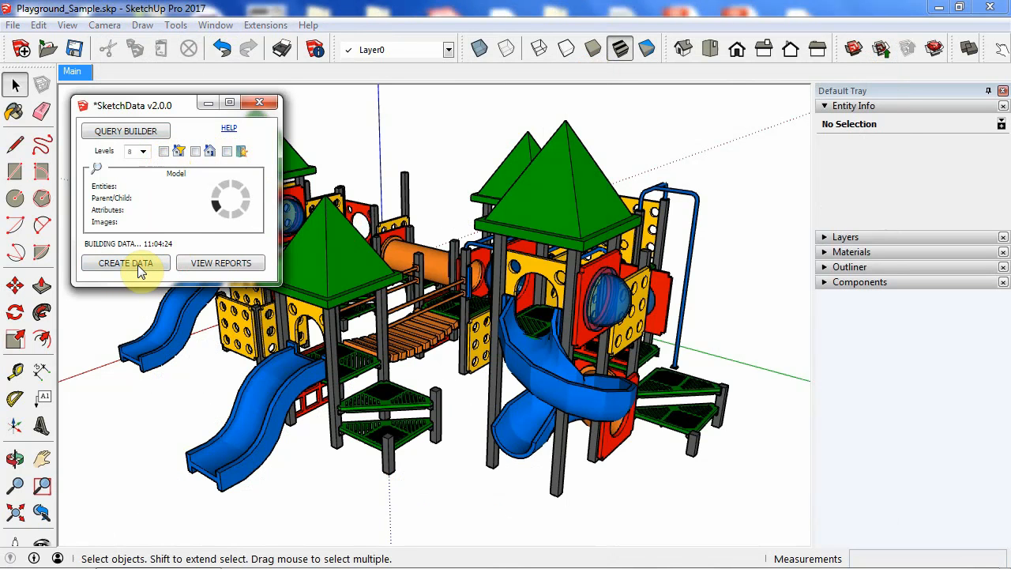
click(123, 262)
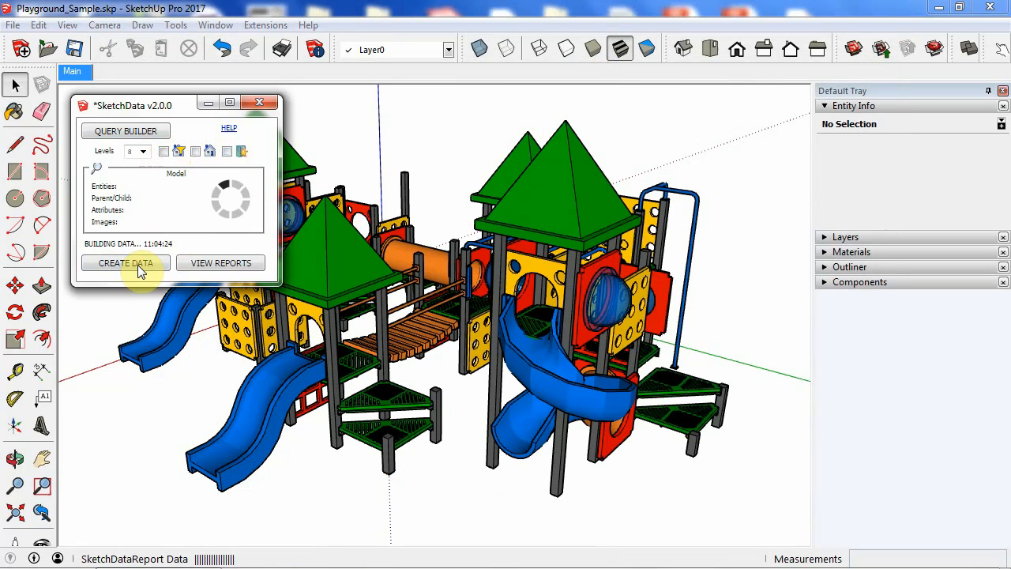
click(125, 262)
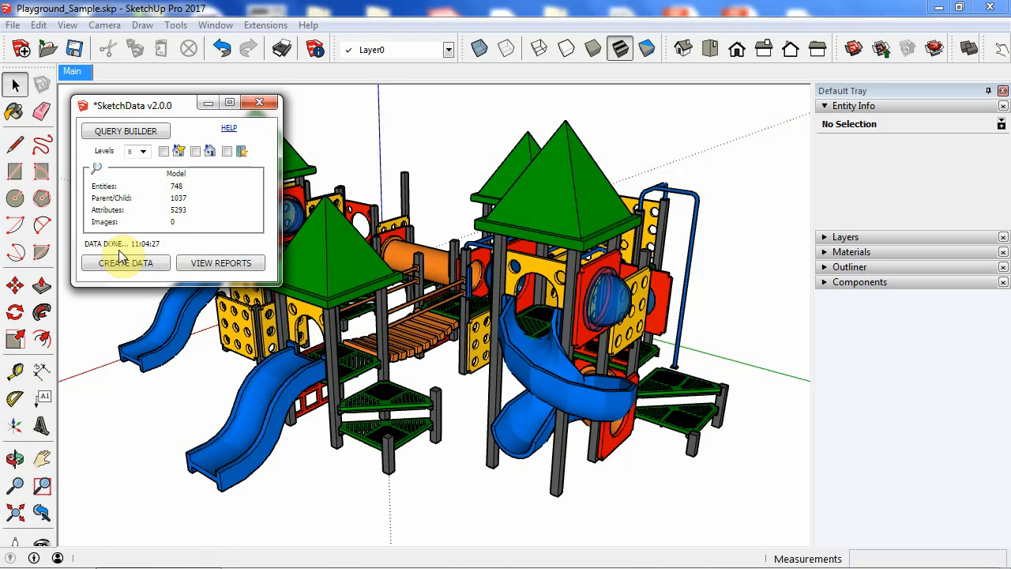
- View the Playground Entity List report in the Report Viewer and scroll through its 17 pages
click(221, 262)
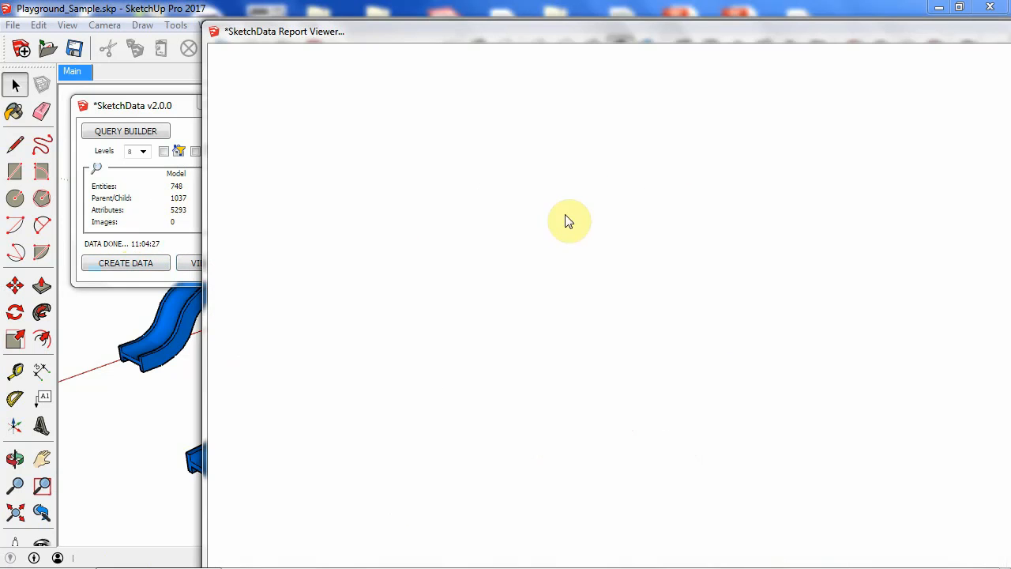
click(193, 262)
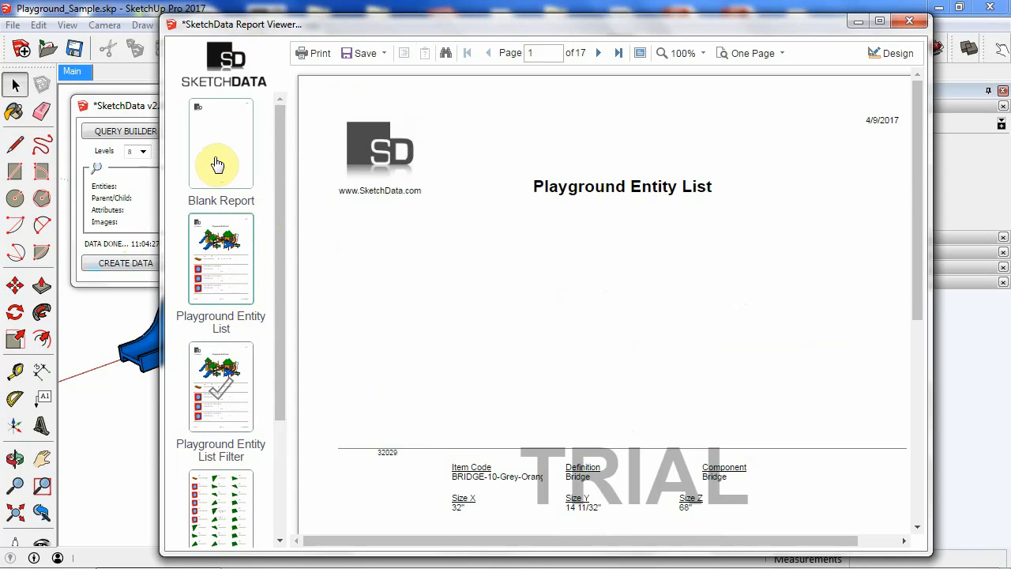
mouse_move(221, 450)
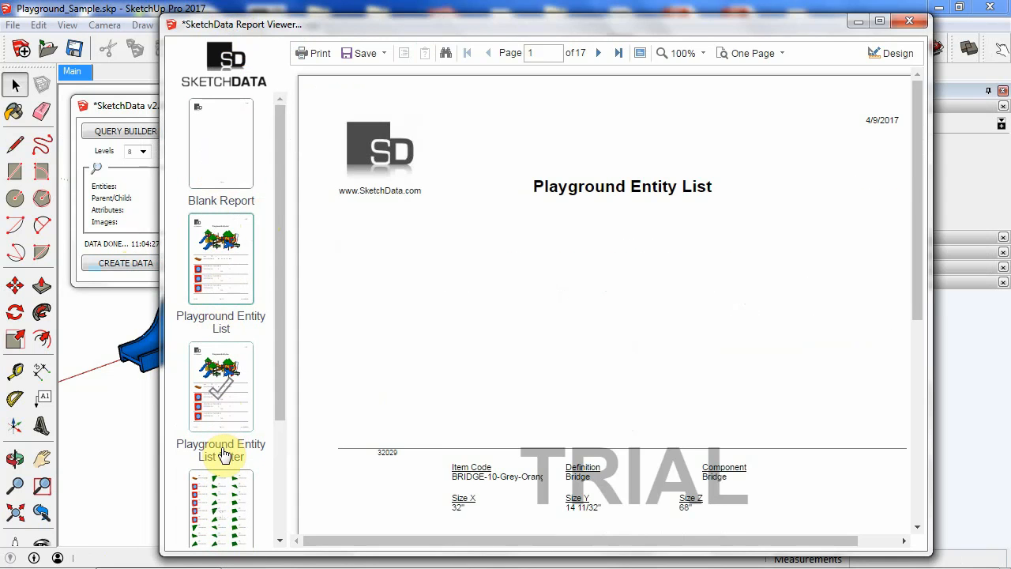
scroll(up, 3)
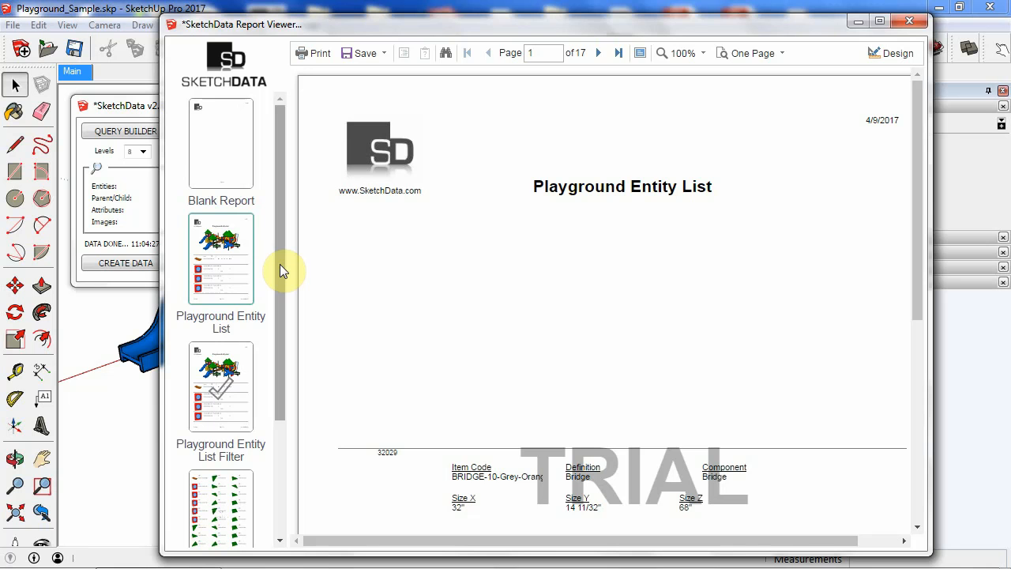
mouse_move(421, 259)
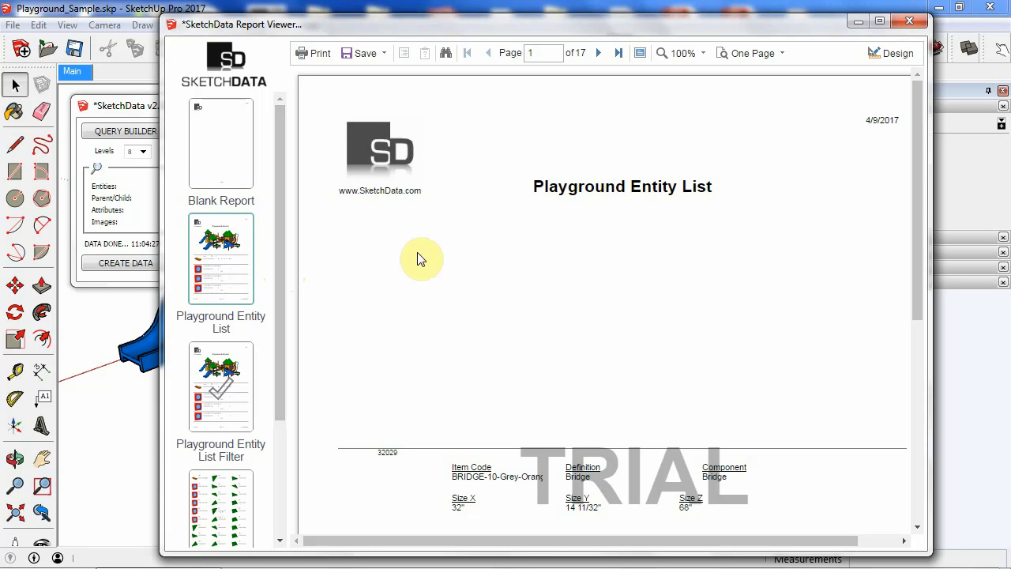
scroll(down, 3)
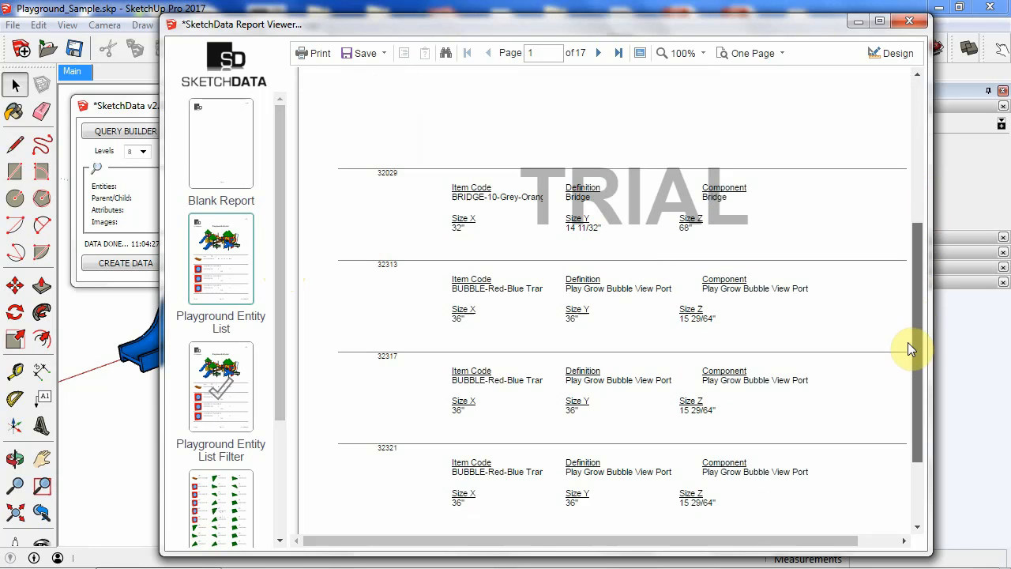
scroll(up, 3)
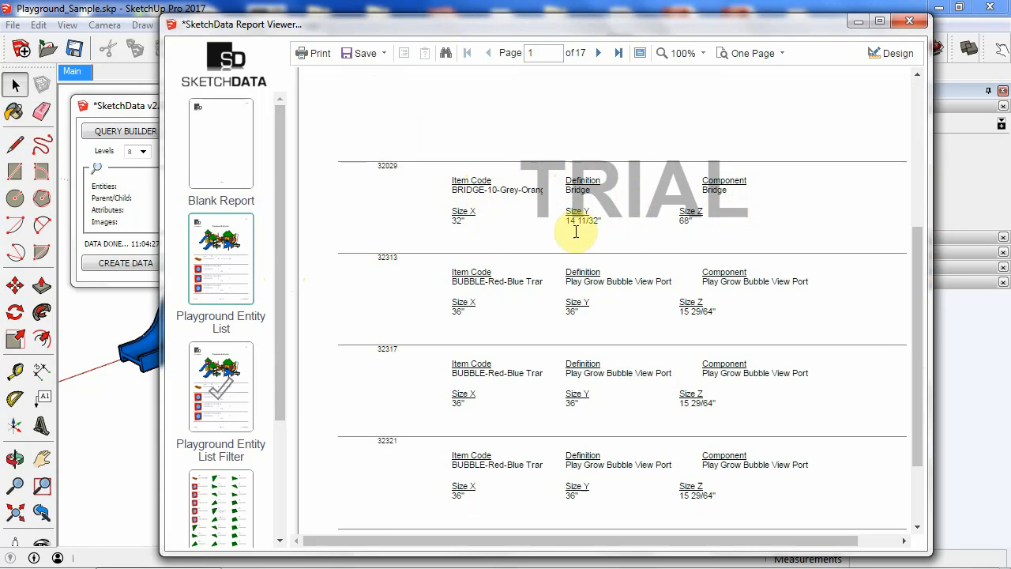
mouse_move(686, 327)
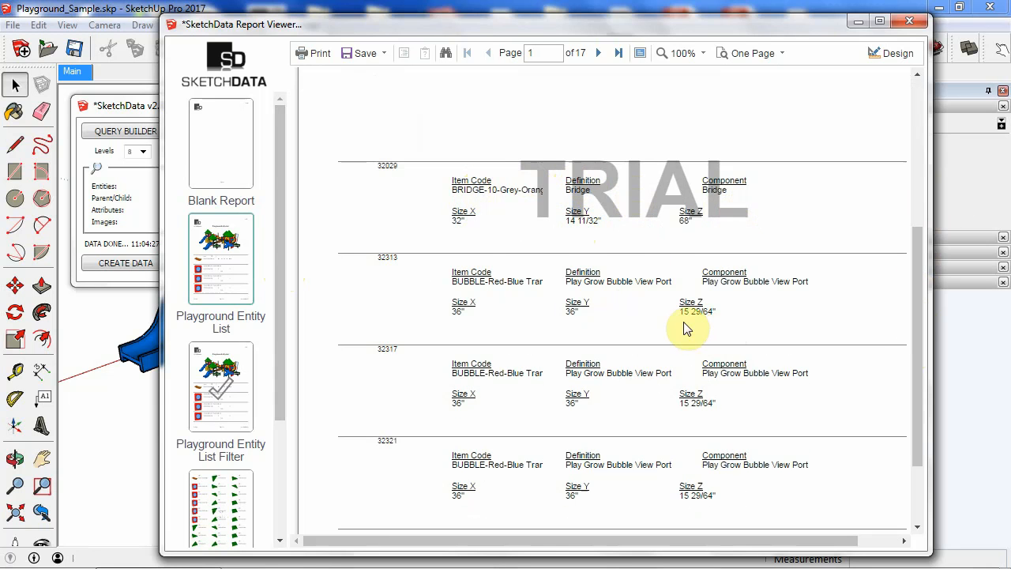
scroll(up, 3)
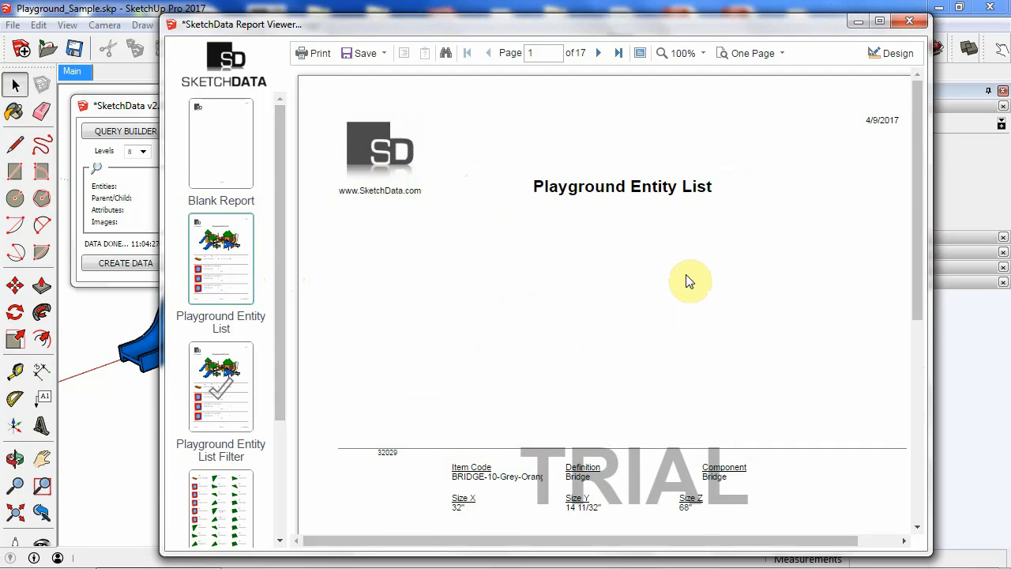
mouse_move(911, 22)
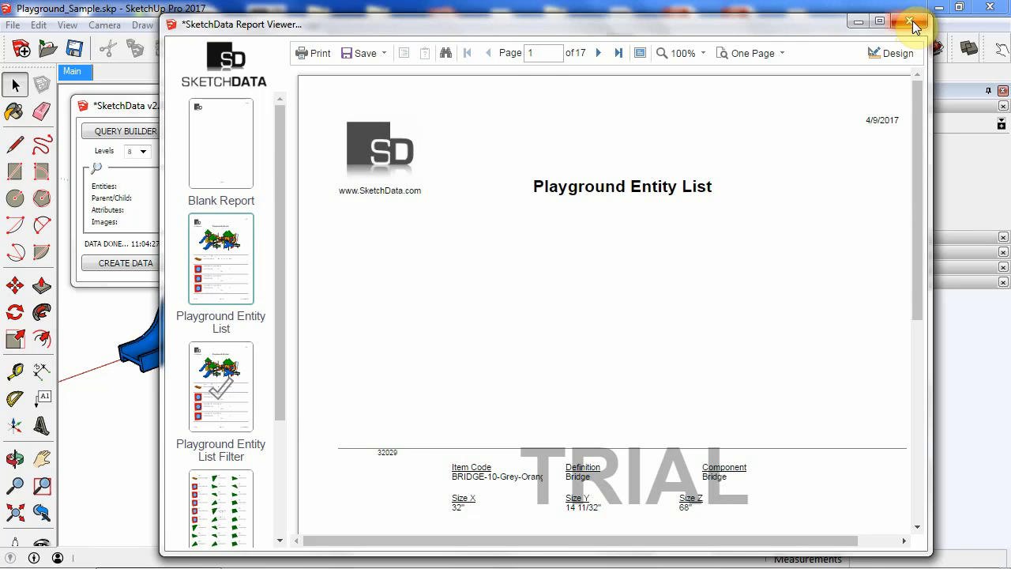
- Close the viewer and toggle SD DataImage On/Off for the Play Grow Roof#4 component
click(910, 22)
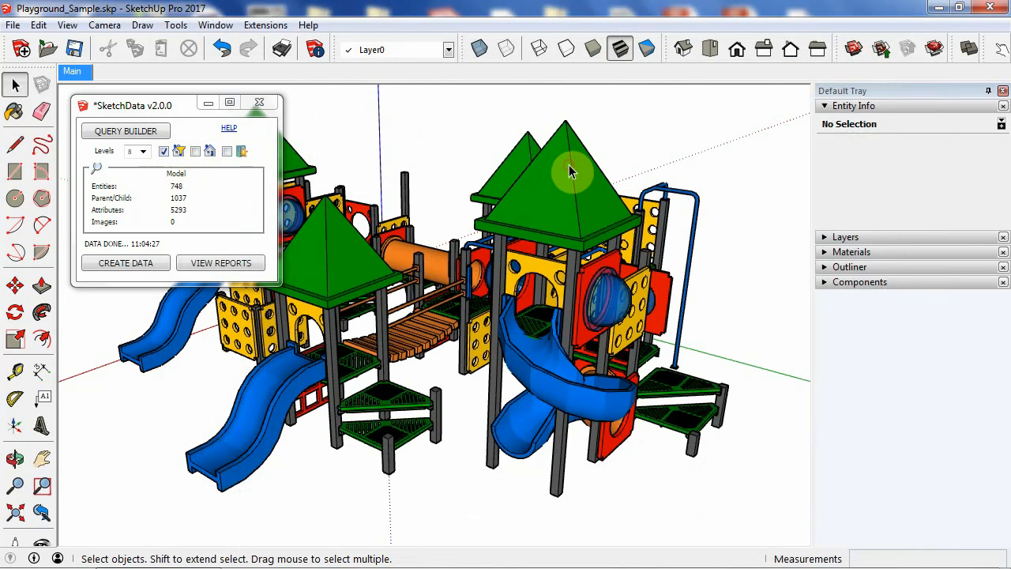
right_click(569, 174)
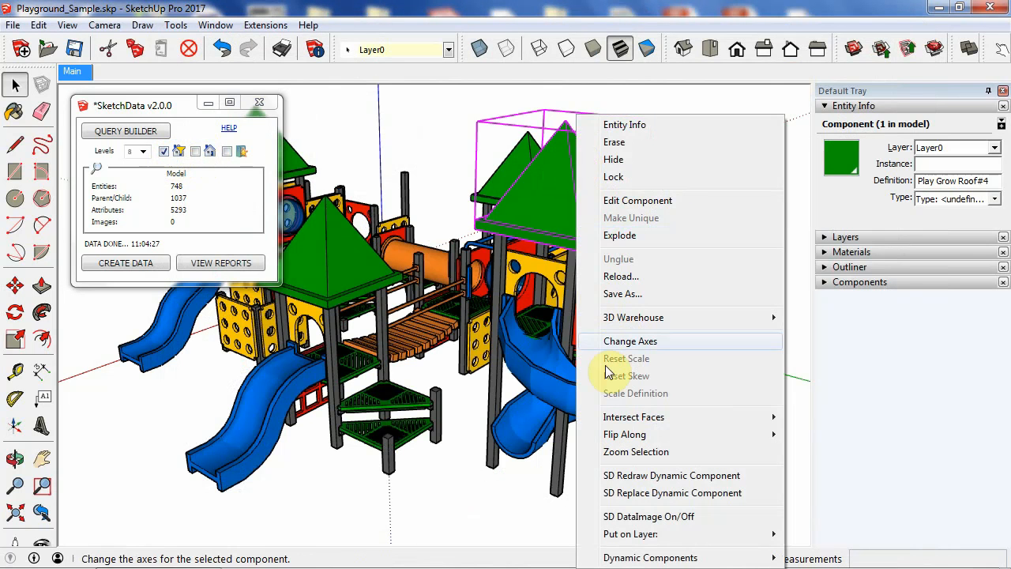
mouse_move(638, 515)
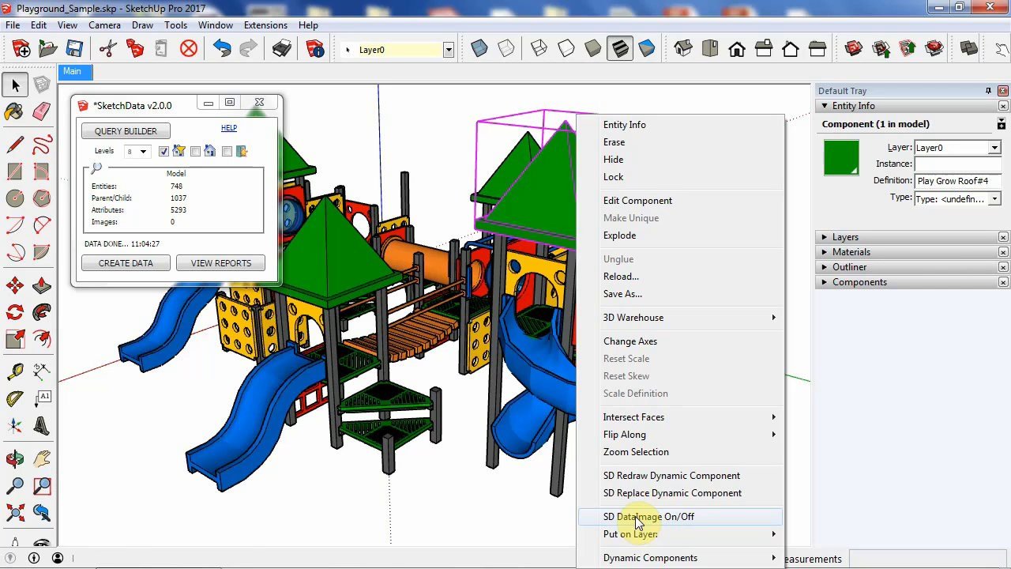
click(648, 516)
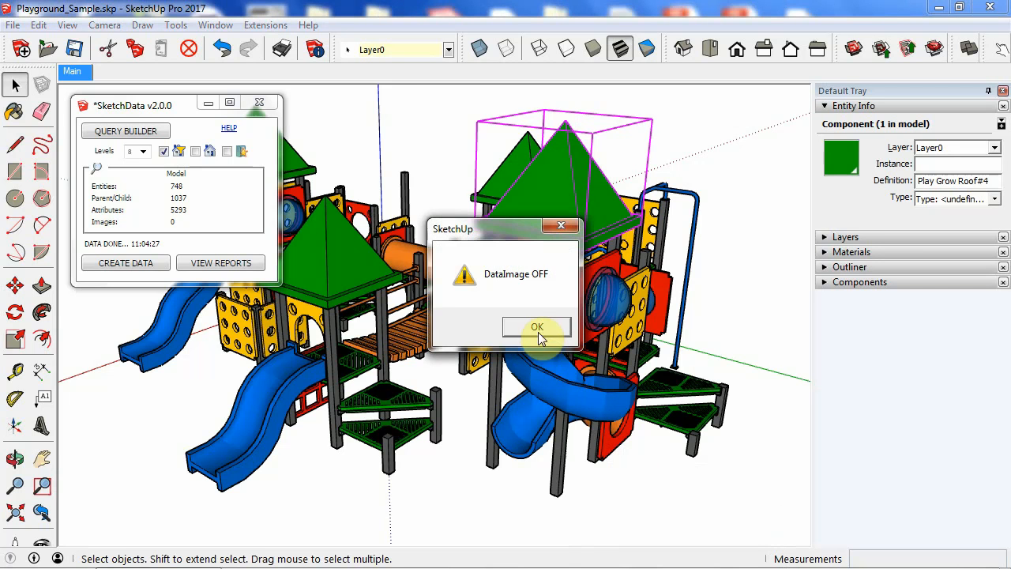
click(538, 327)
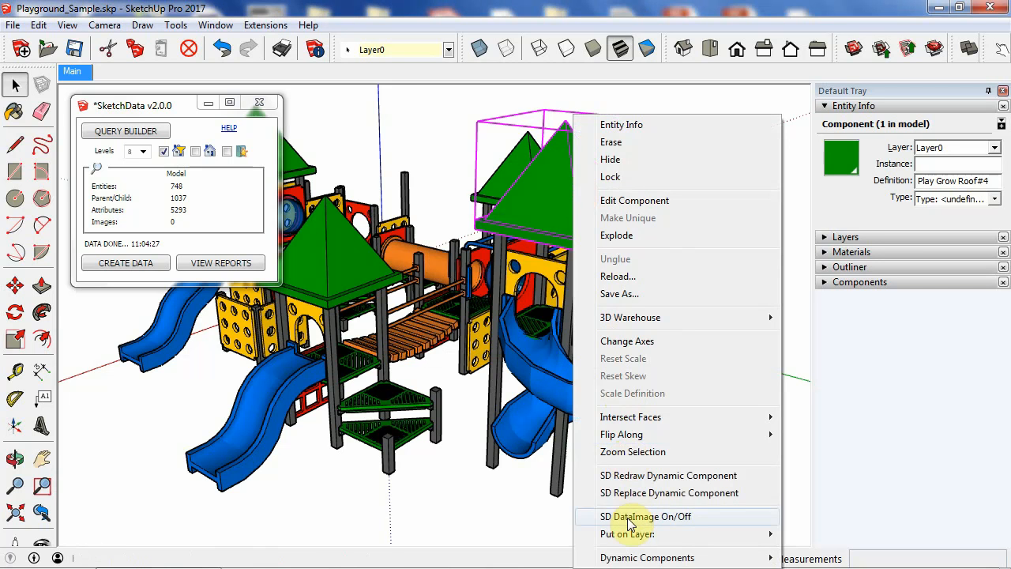
click(645, 515)
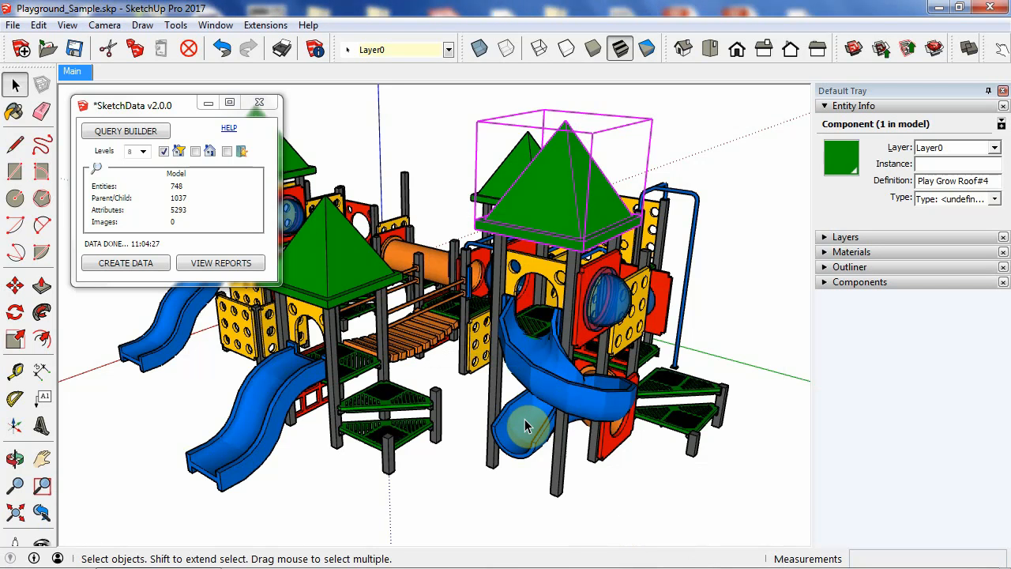
mouse_move(456, 385)
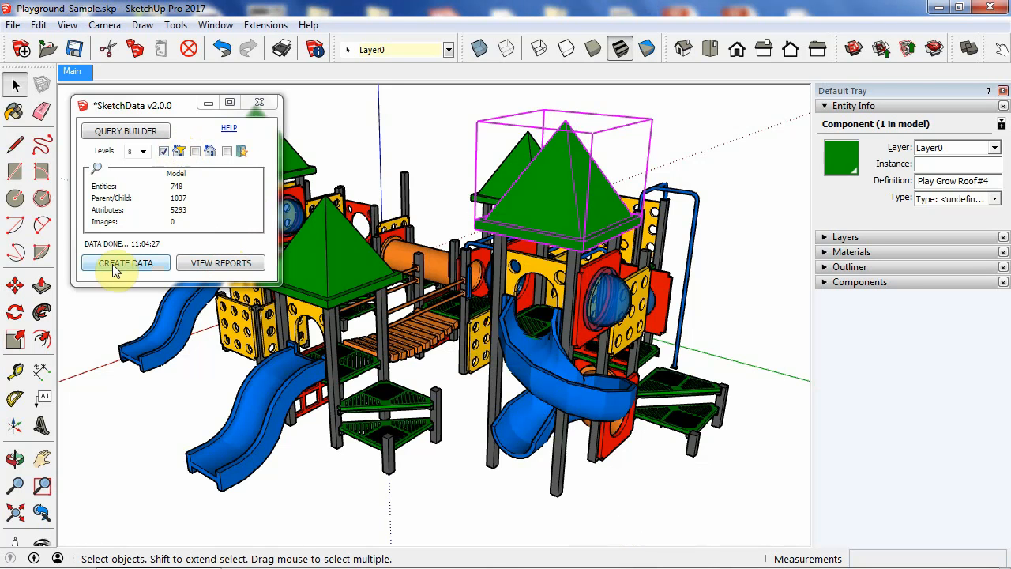
- Run CREATE DATA again so the dataset now includes 132 images
click(124, 262)
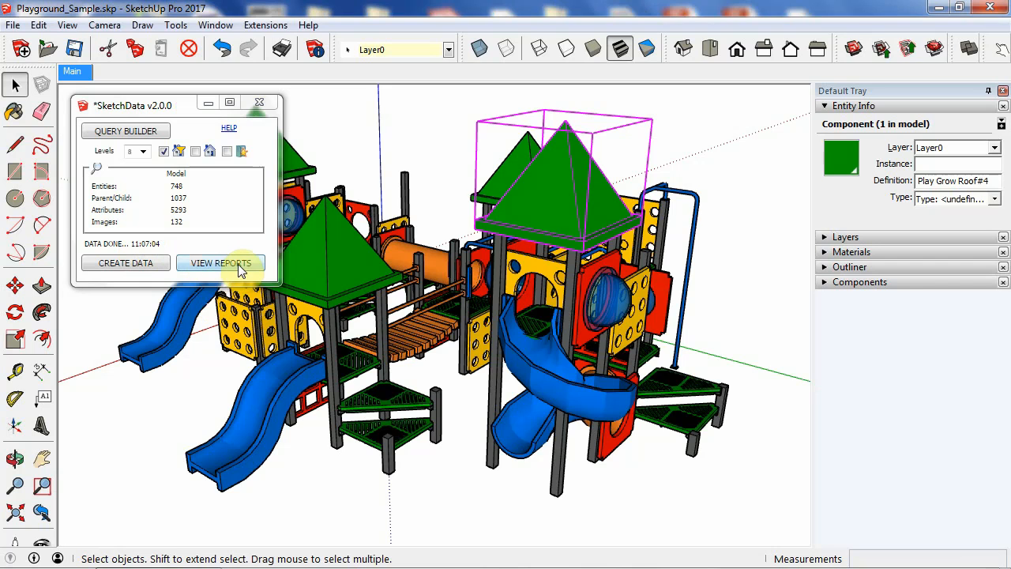
- View the Playground Entity List report with image thumbnails and scroll through it
click(221, 262)
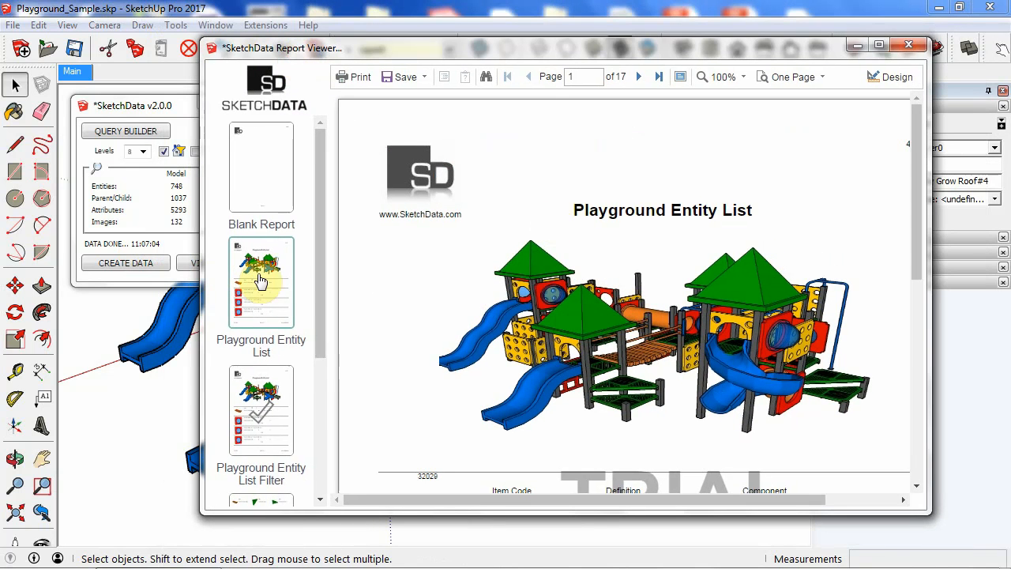
scroll(down, 3)
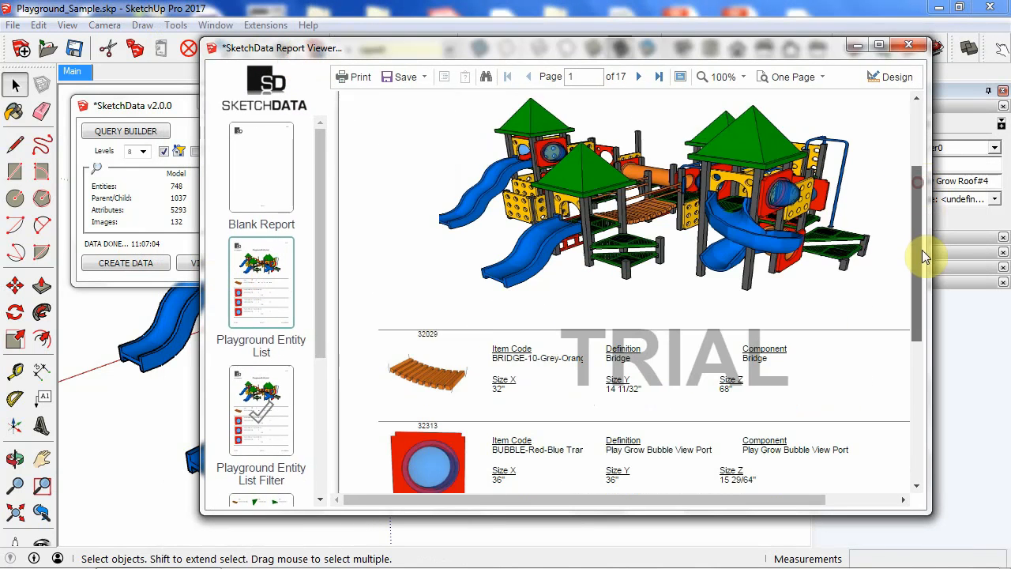
scroll(down, 3)
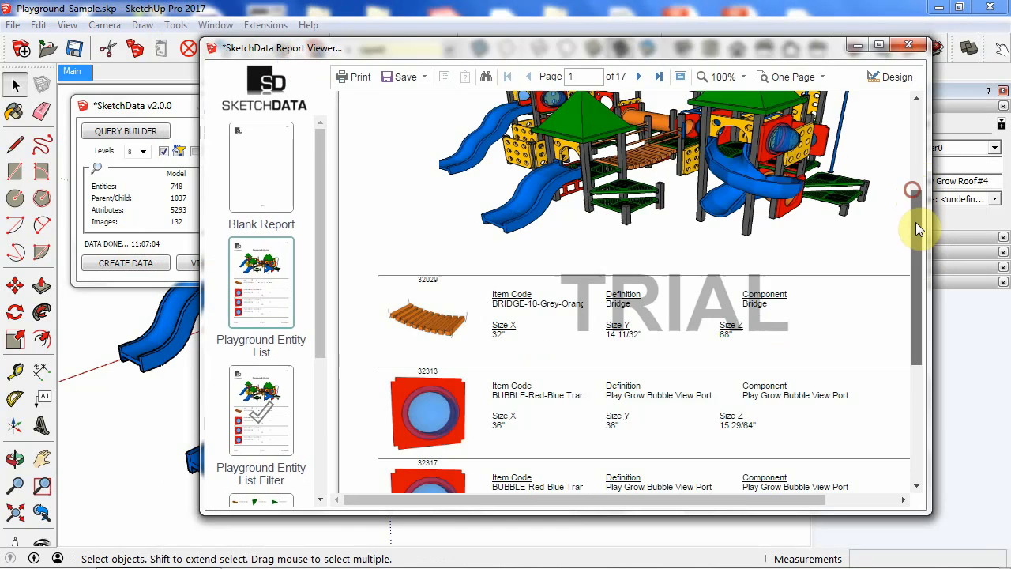
scroll(down, 3)
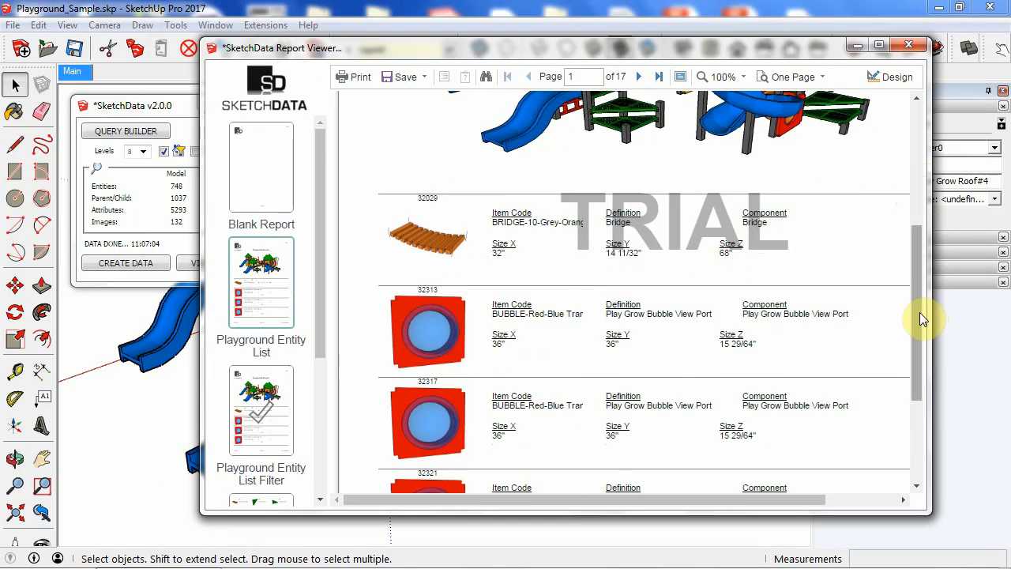
scroll(down, 3)
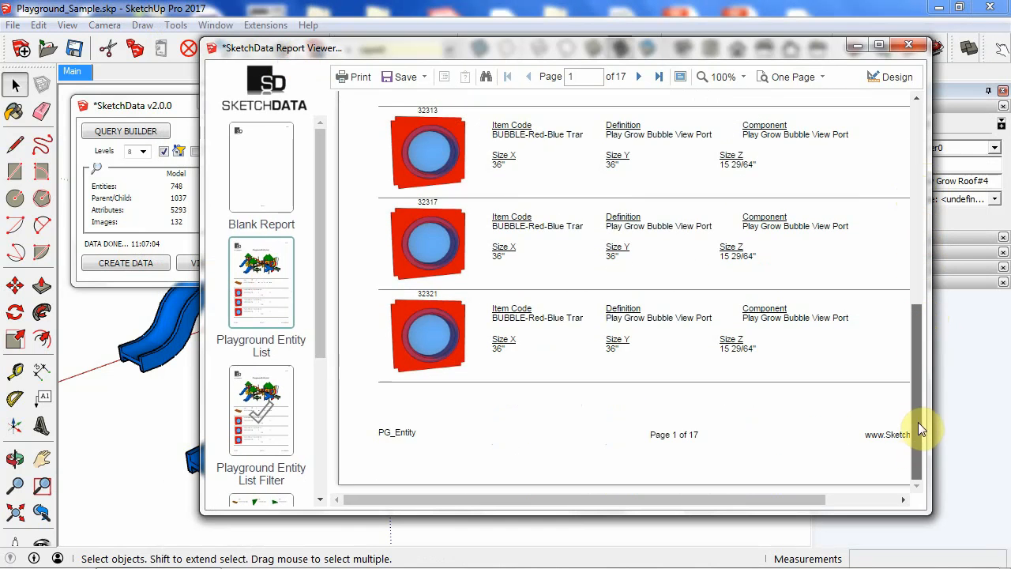
scroll(up, 3)
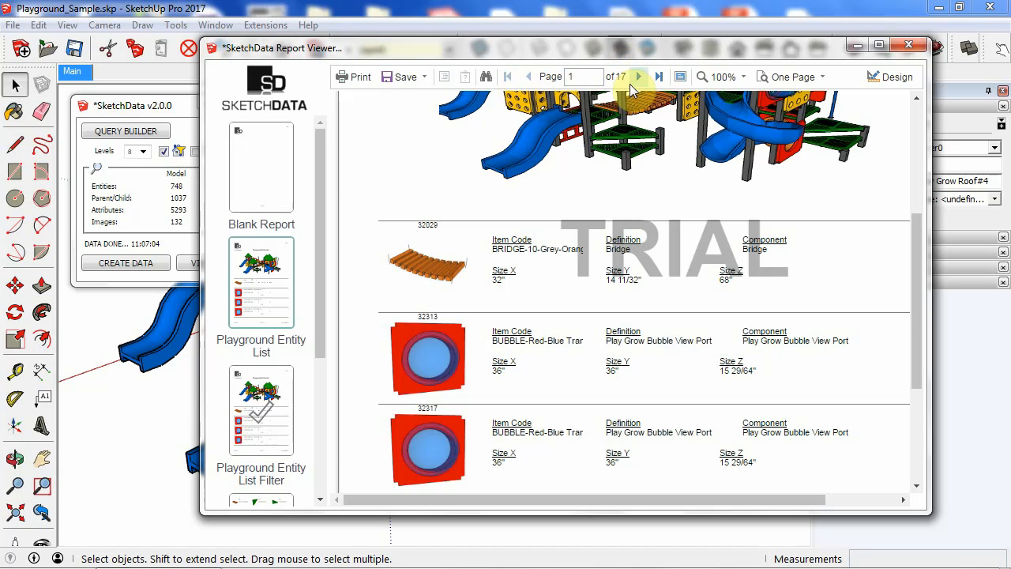
- Set the preview zoom to 50%, page forward, and load the 5-page Playground Labels report
click(743, 76)
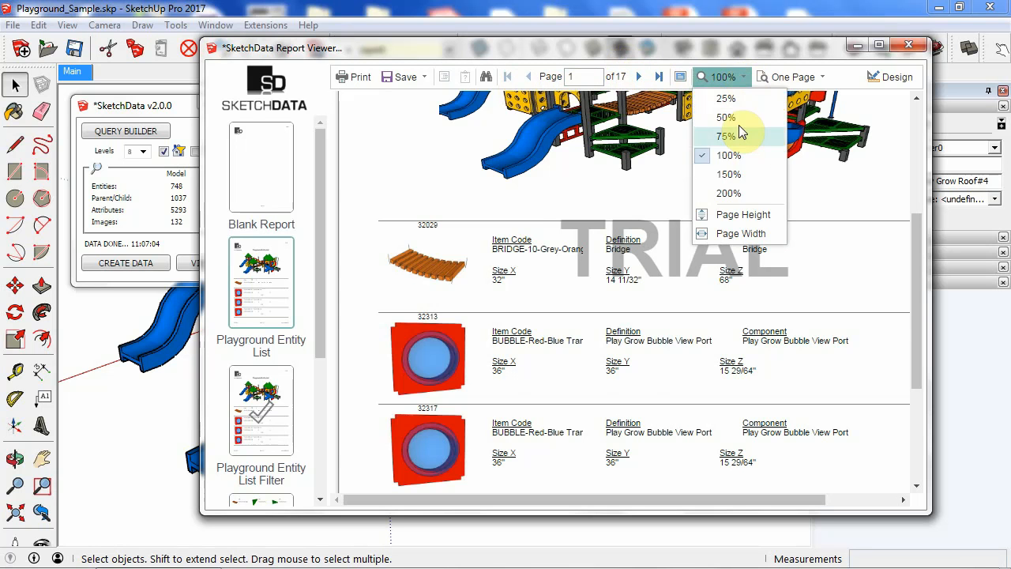
click(725, 117)
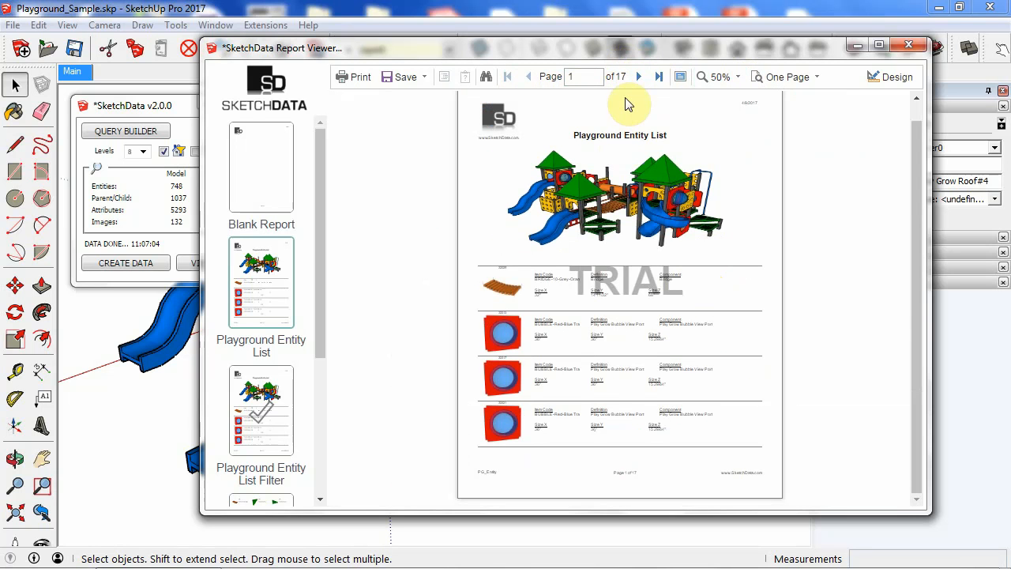
click(639, 76)
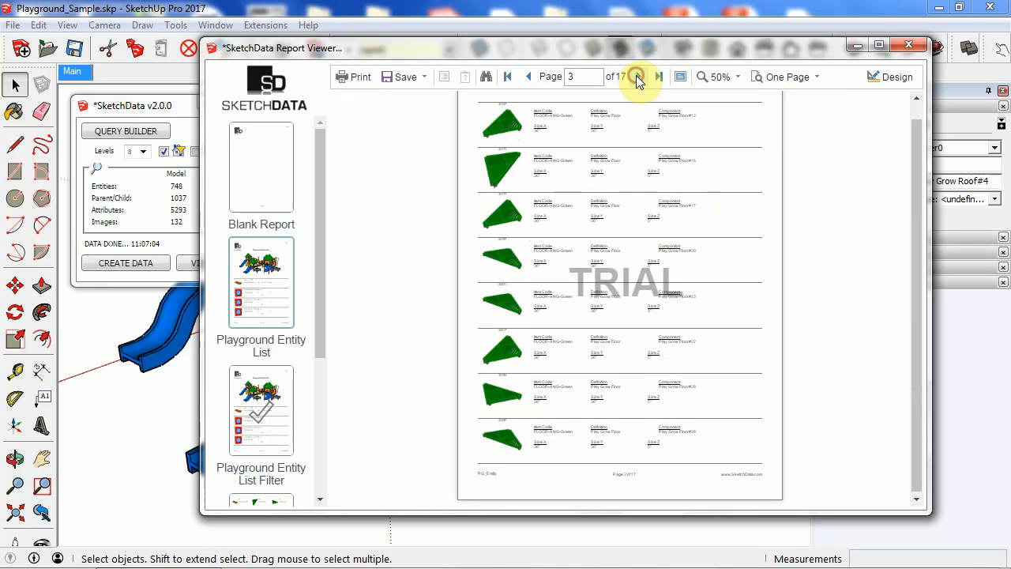
click(638, 76)
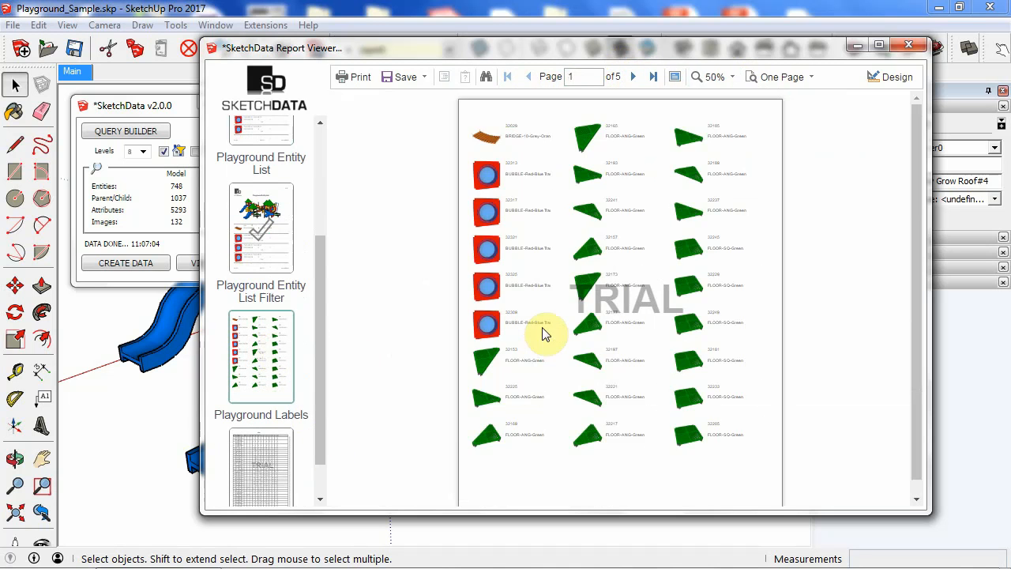
mouse_move(528, 404)
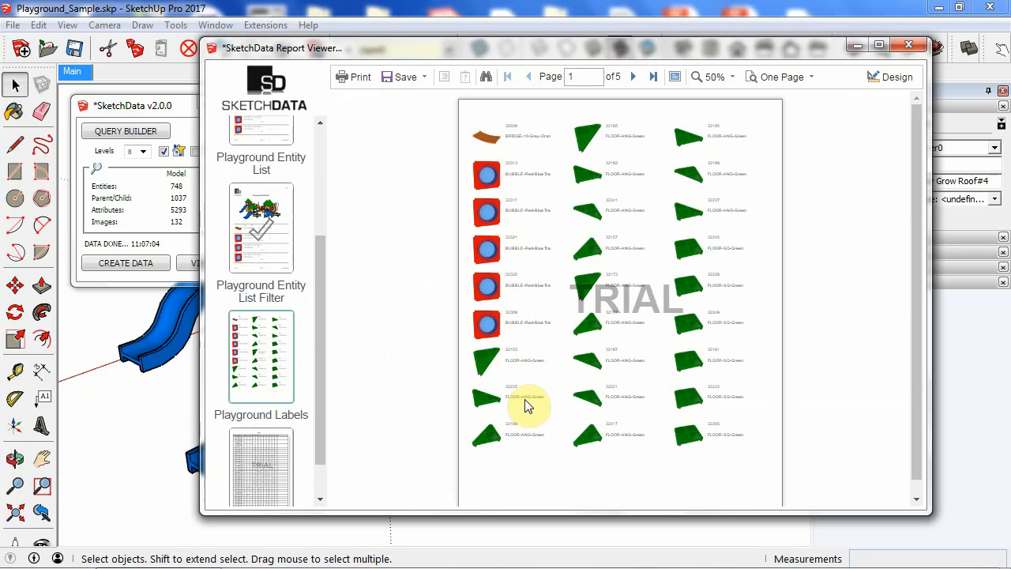
mouse_move(967, 24)
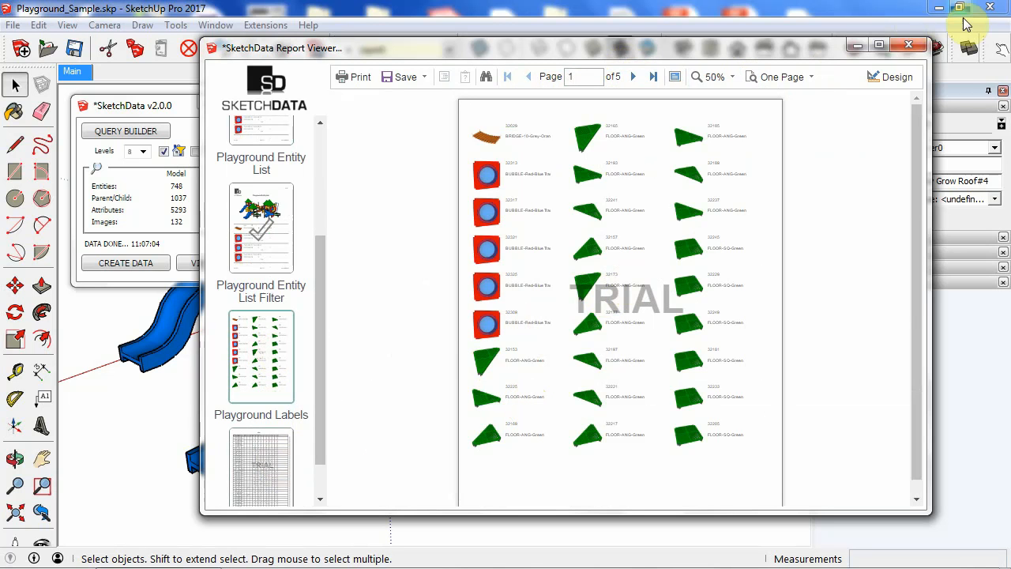
mouse_move(910, 44)
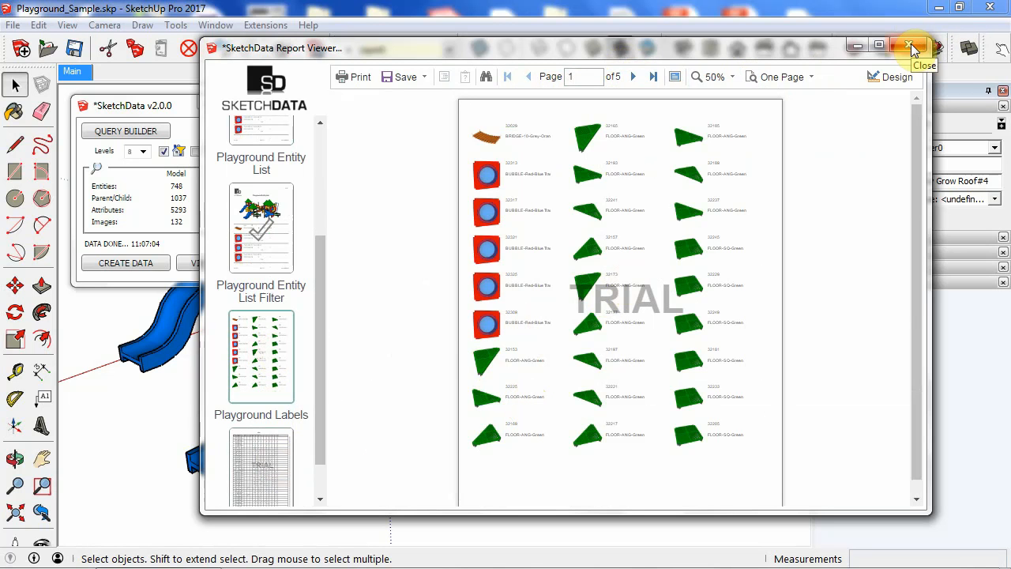
click(910, 48)
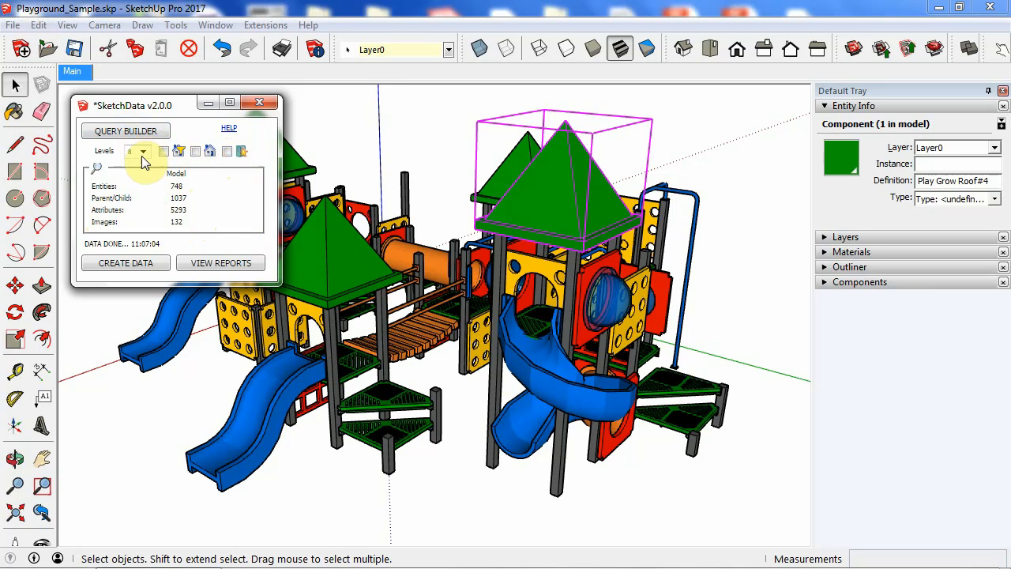
- Expand the Outliner and unfold Play Grow Straight Slide into its tube, pole and post supports
click(850, 266)
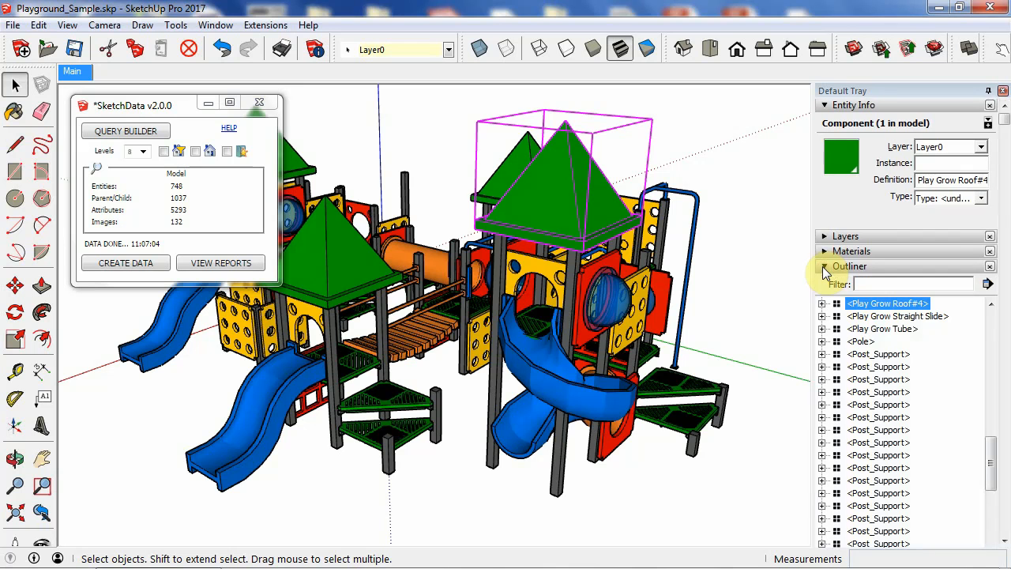
click(822, 367)
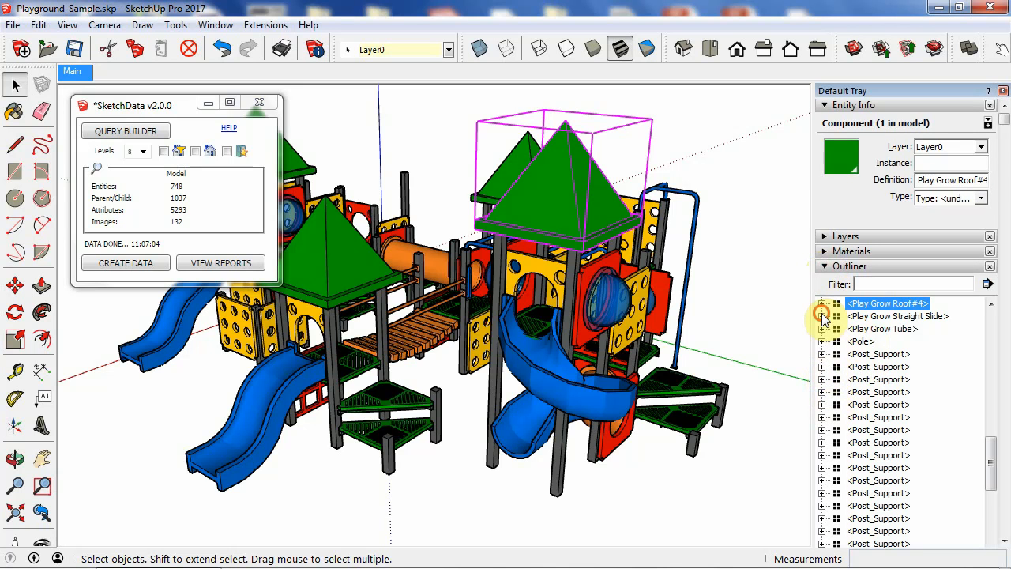
click(822, 316)
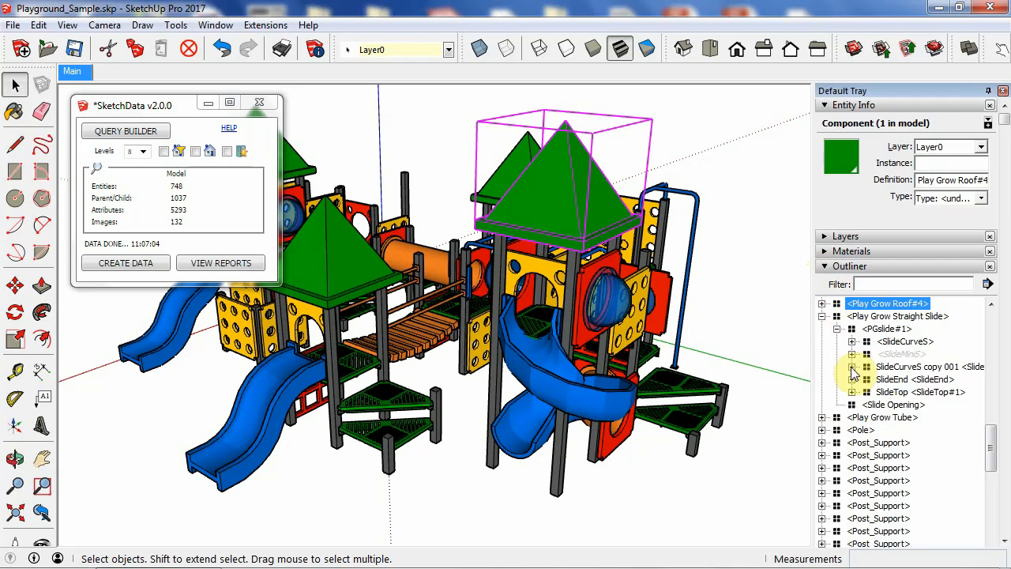
click(853, 367)
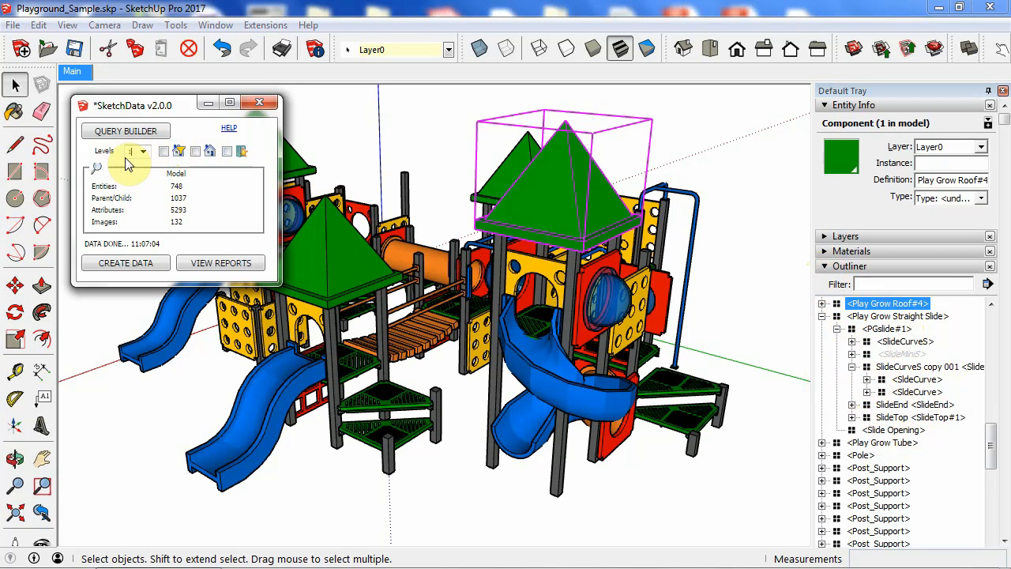
click(822, 304)
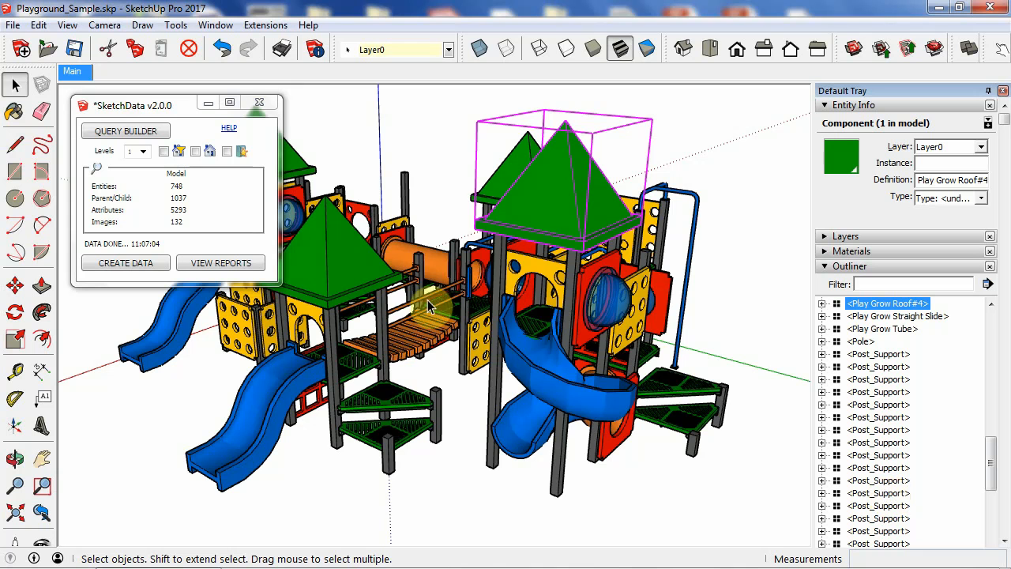
mouse_move(237, 228)
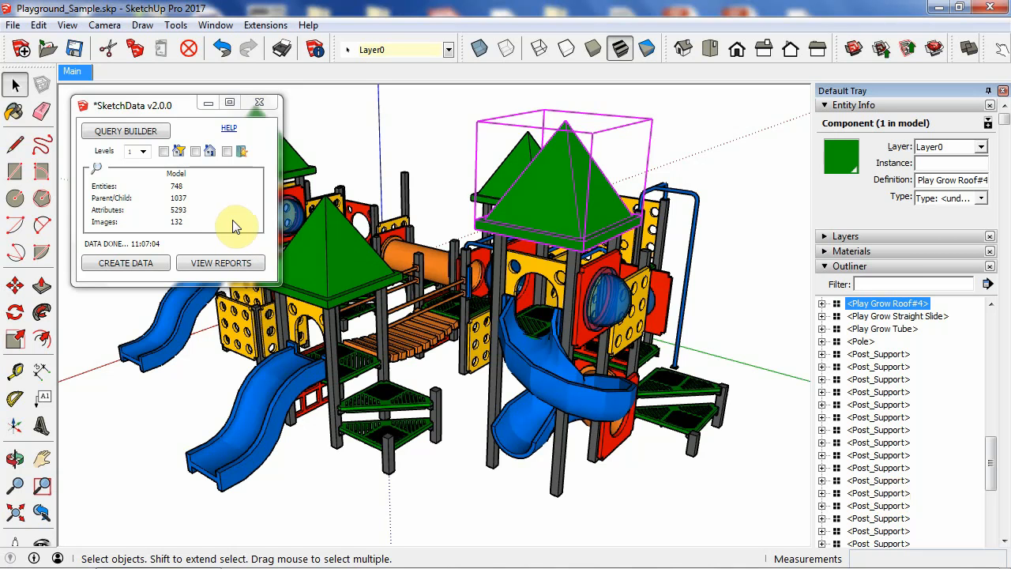
mouse_move(146, 156)
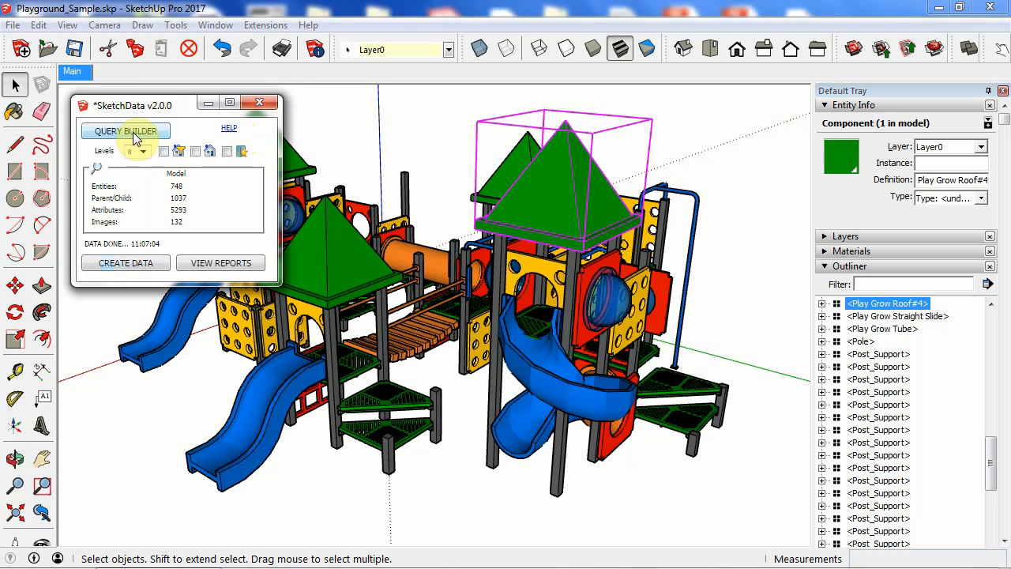
- Review the Query Builder datasets Report, DC_LenX, DataImage and ItemCode, then close it
click(125, 130)
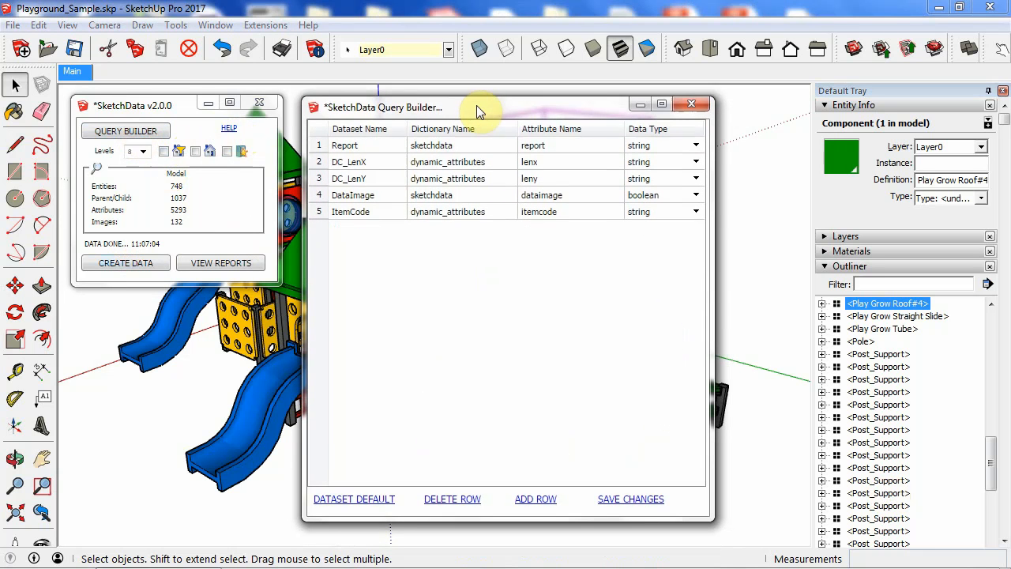
mouse_move(376, 155)
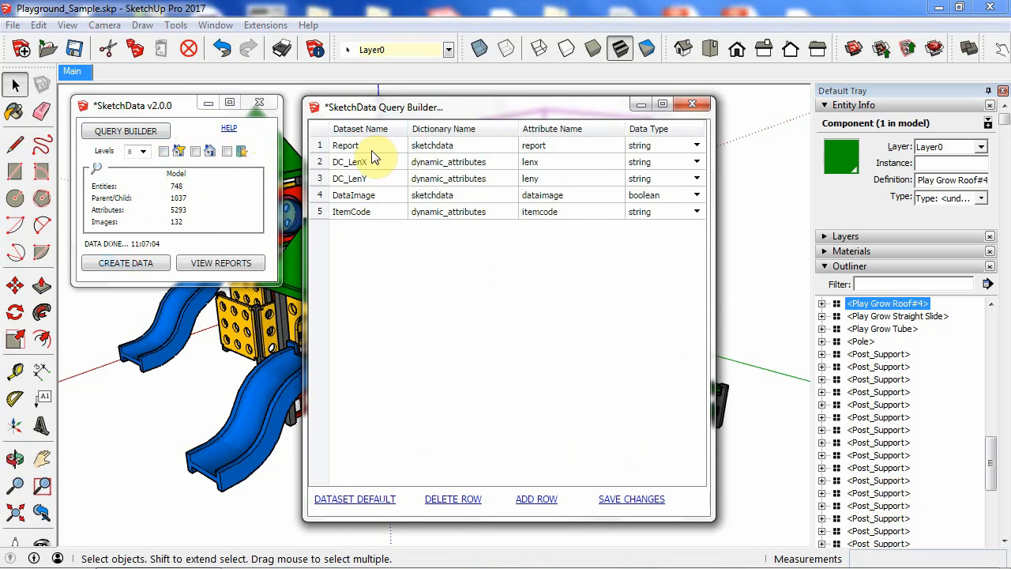
mouse_move(376, 149)
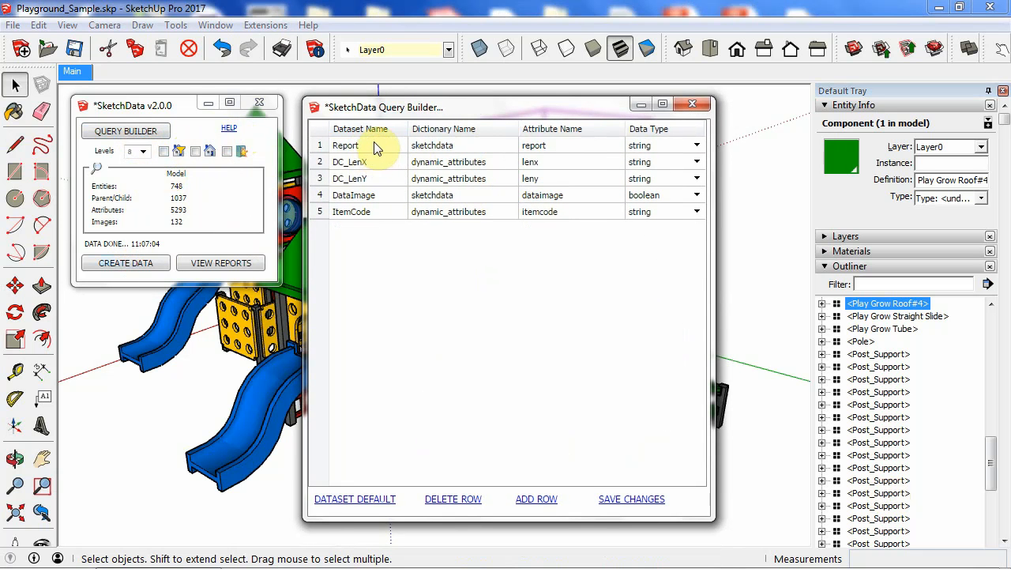
mouse_move(367, 181)
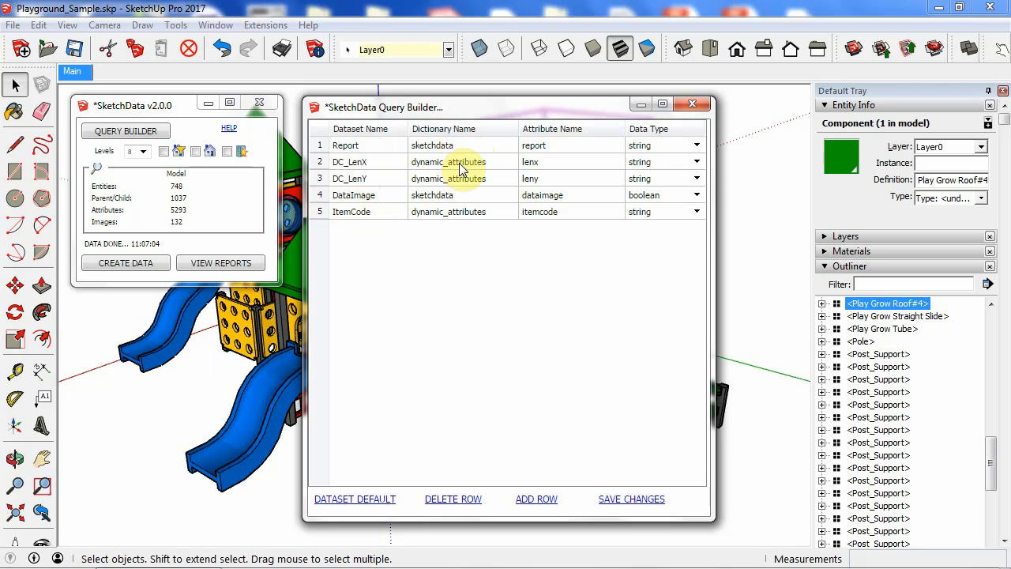
mouse_move(541, 202)
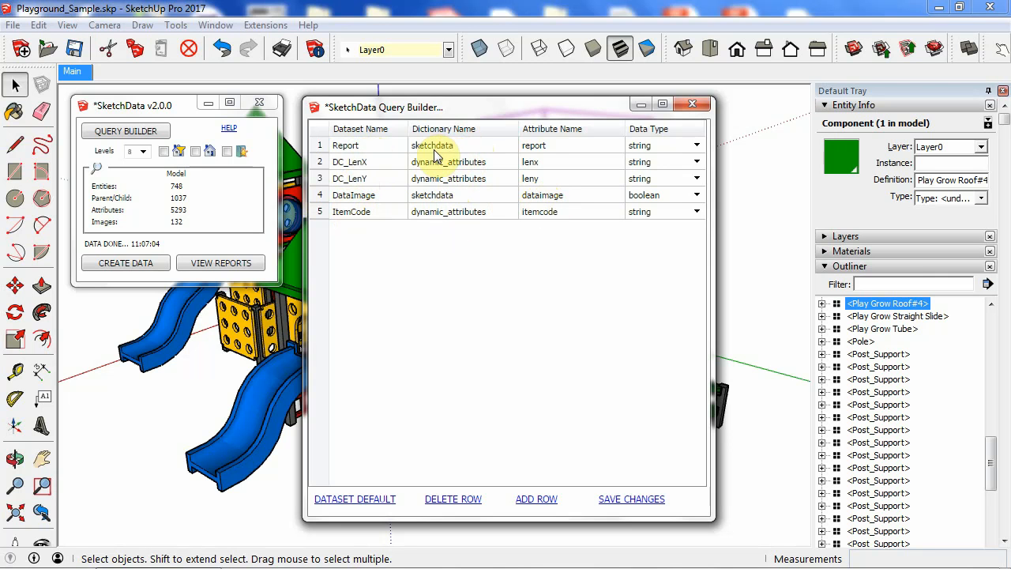
mouse_move(534, 145)
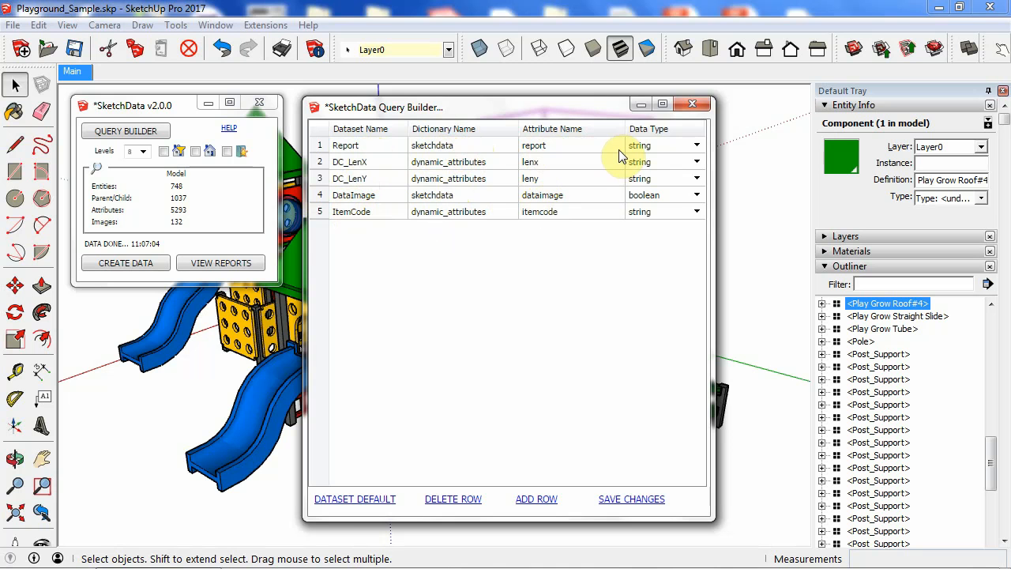
mouse_move(439, 172)
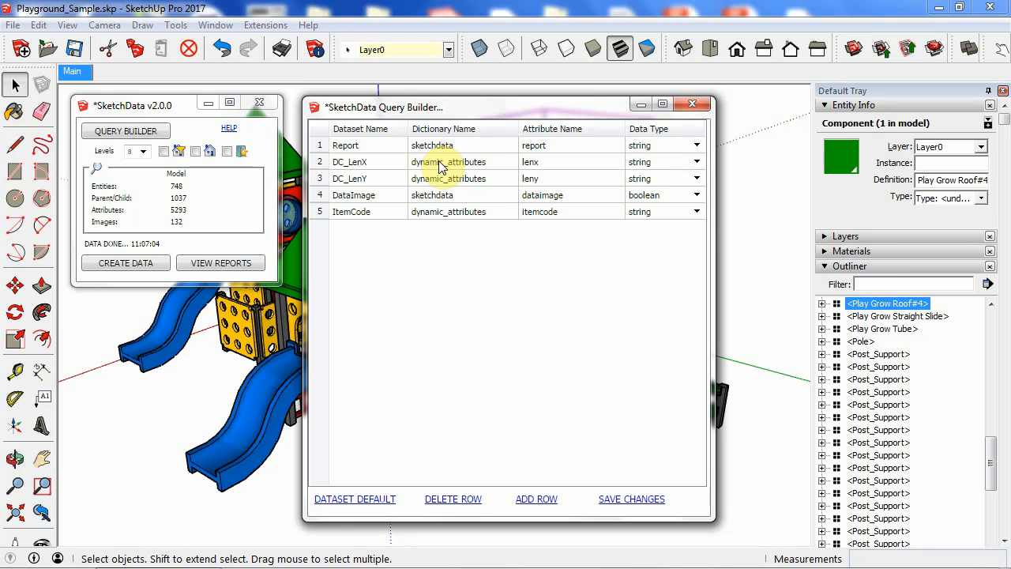
mouse_move(569, 176)
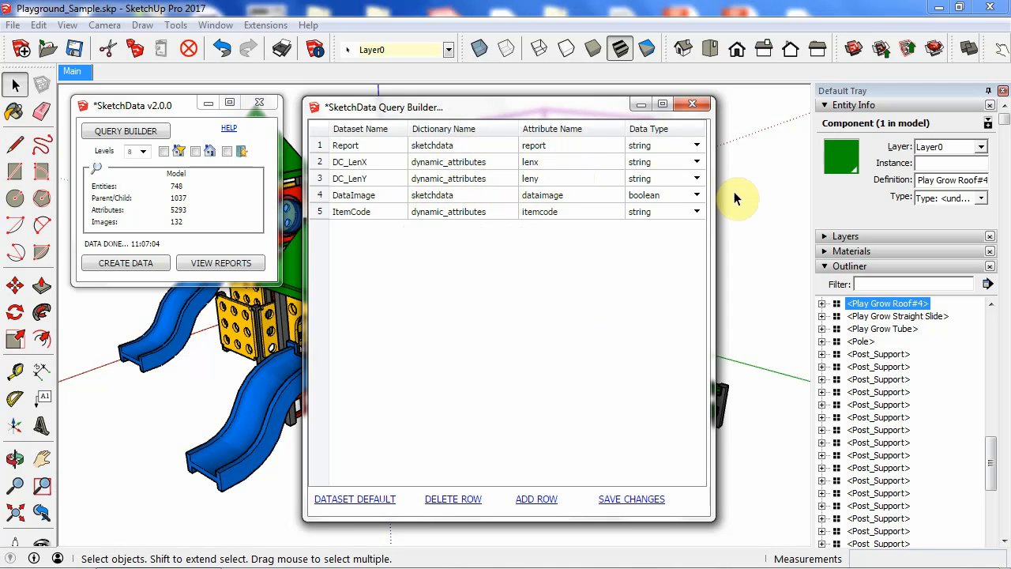
mouse_move(699, 85)
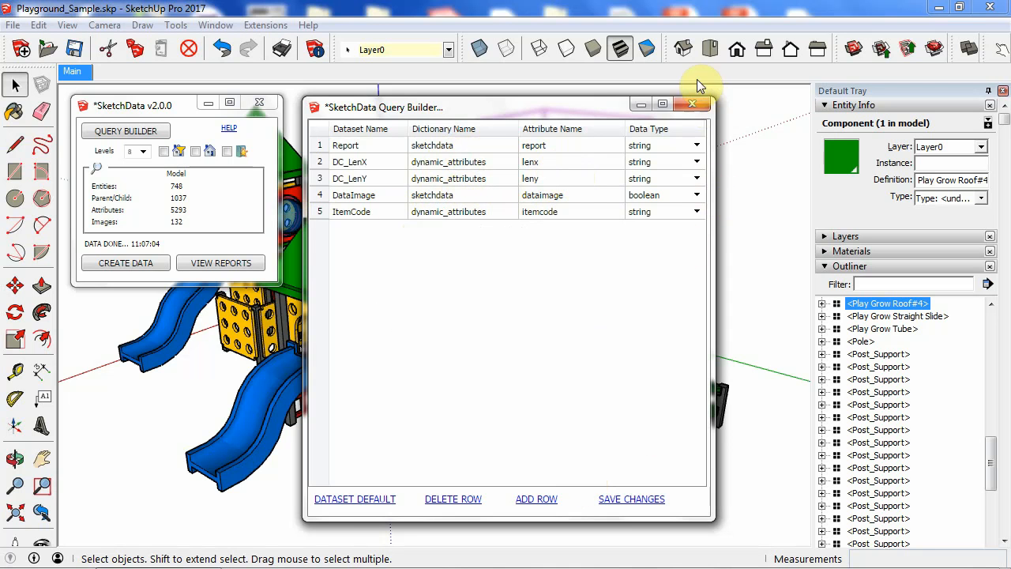
click(692, 104)
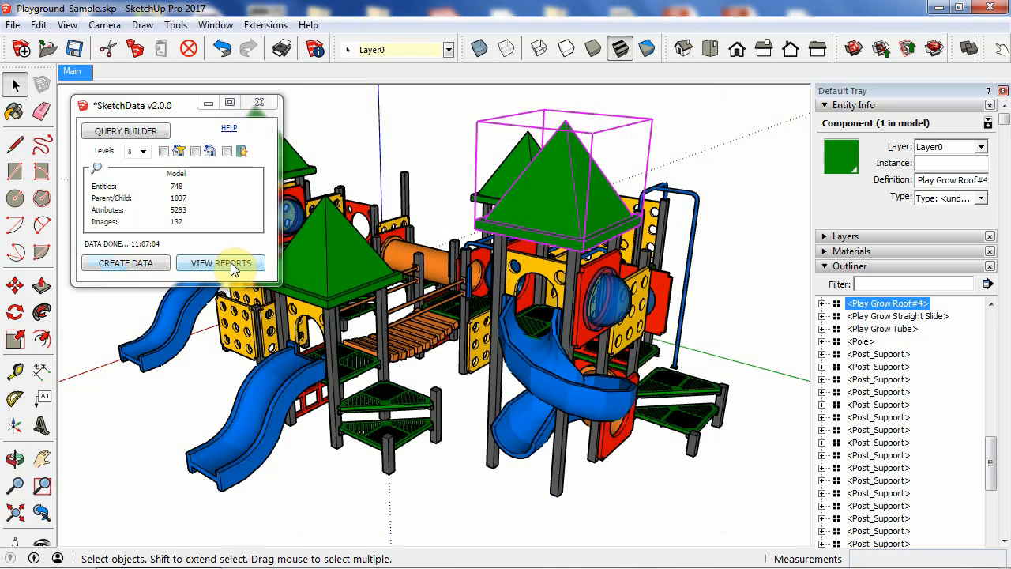
- Show the Report Viewer with the 17-page Playground Entity List report
click(221, 262)
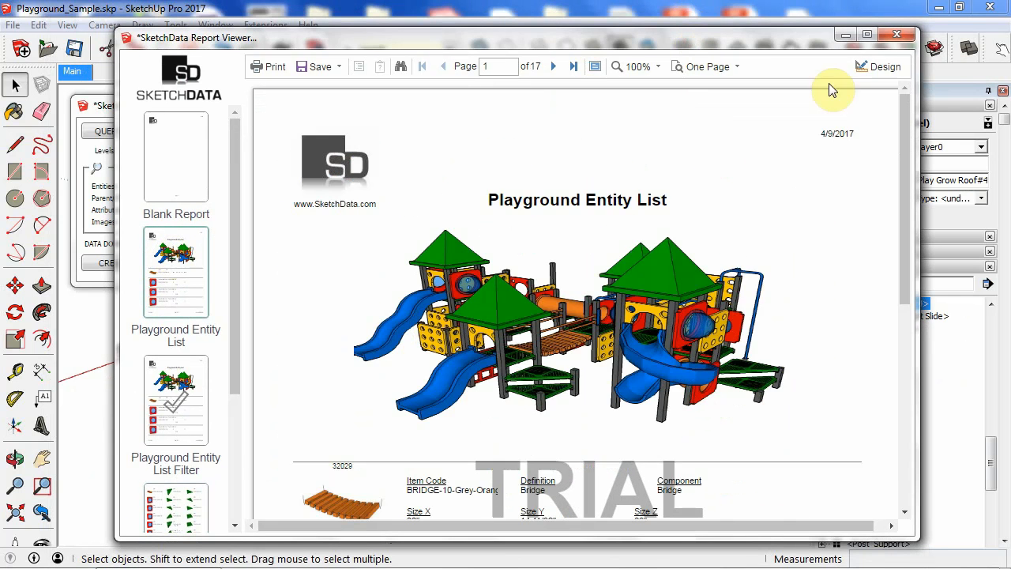
- Enter Design mode and give the {ReportAlias} title text box an orange fill
click(885, 66)
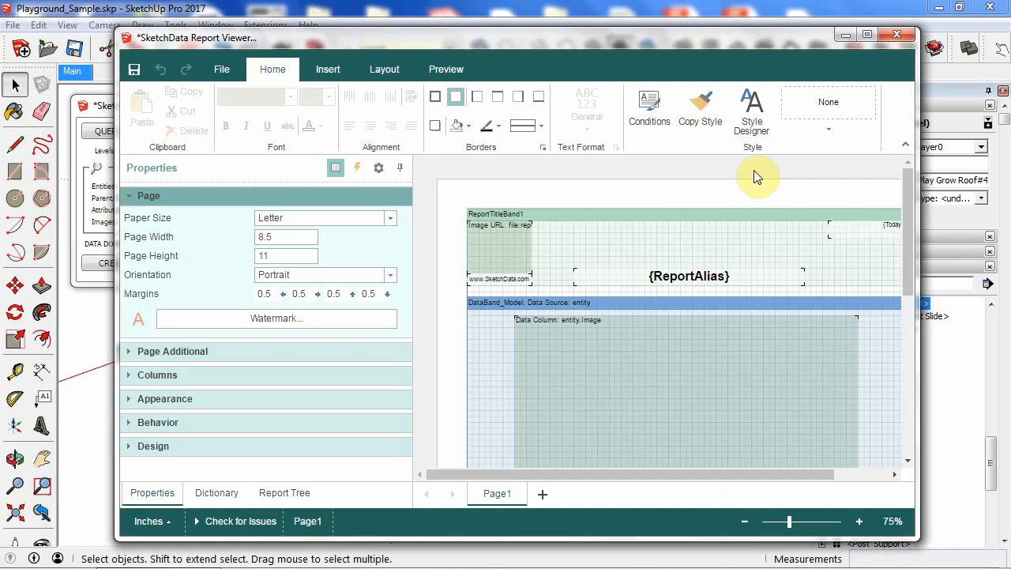
mouse_move(417, 331)
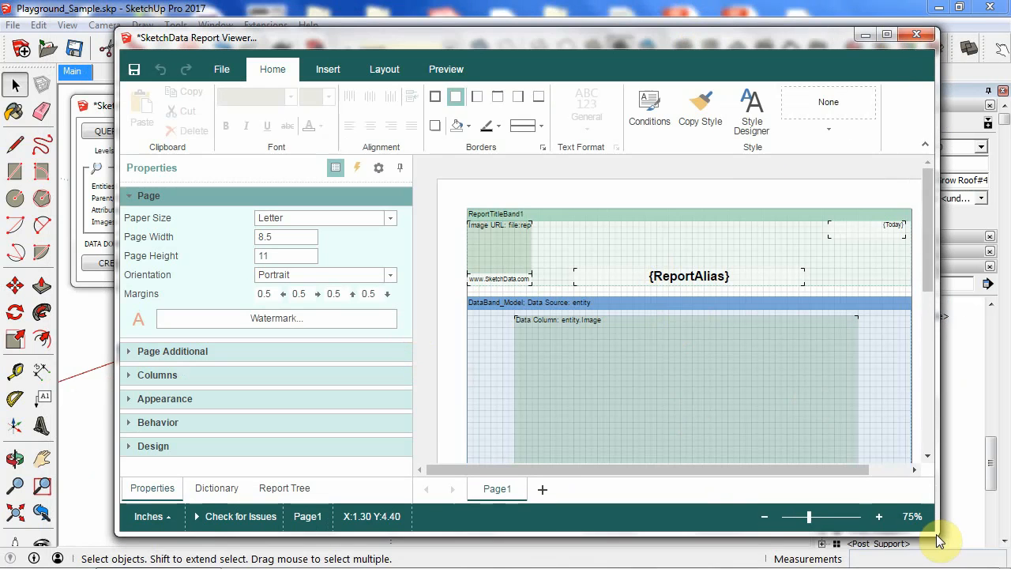
click(687, 275)
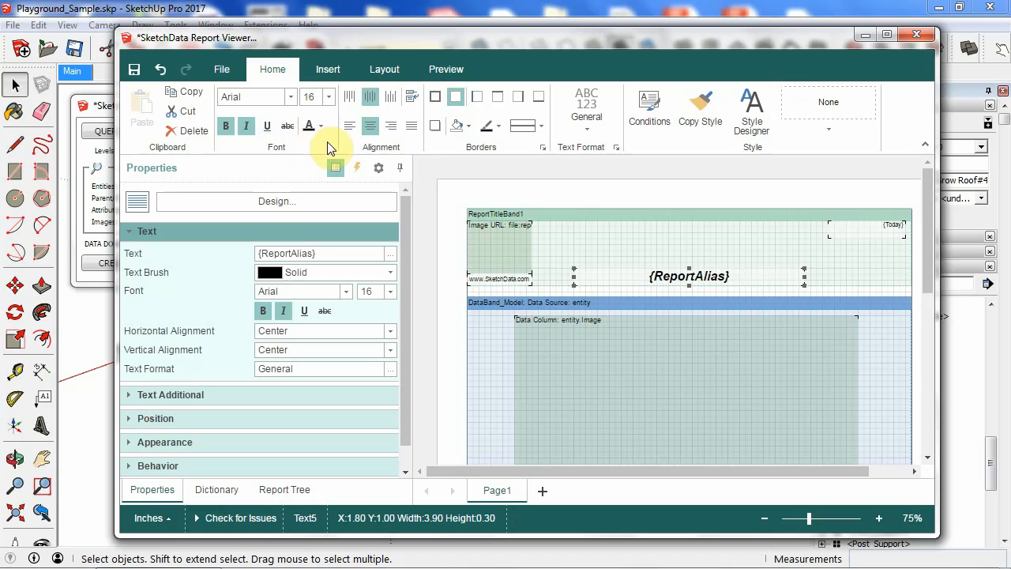
click(459, 126)
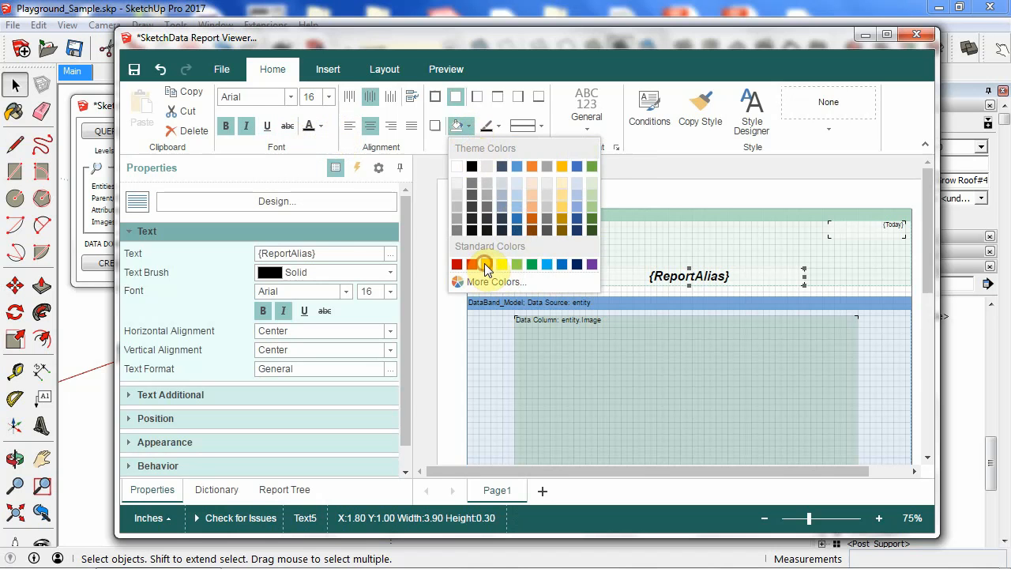
click(485, 264)
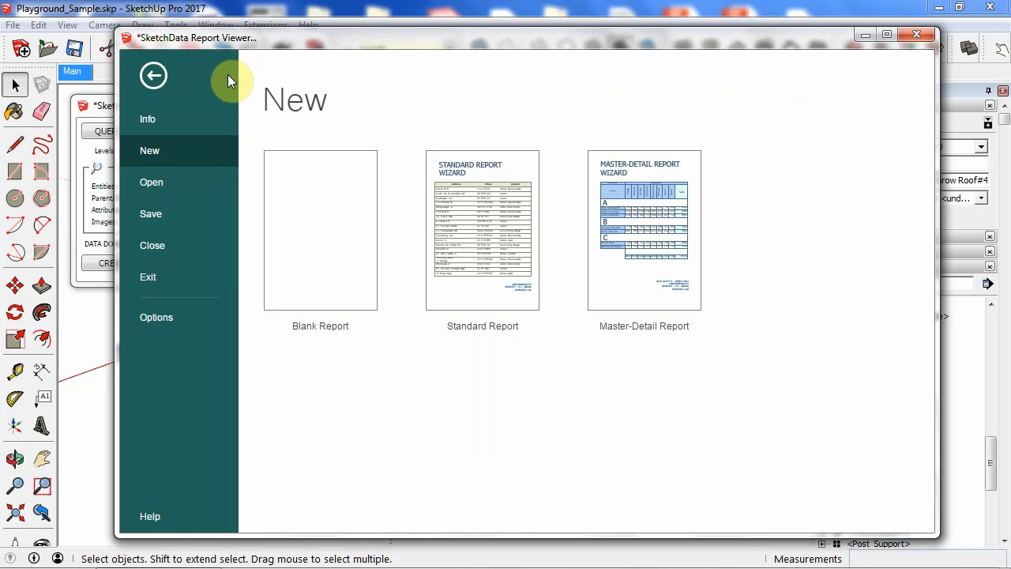
mouse_move(175, 275)
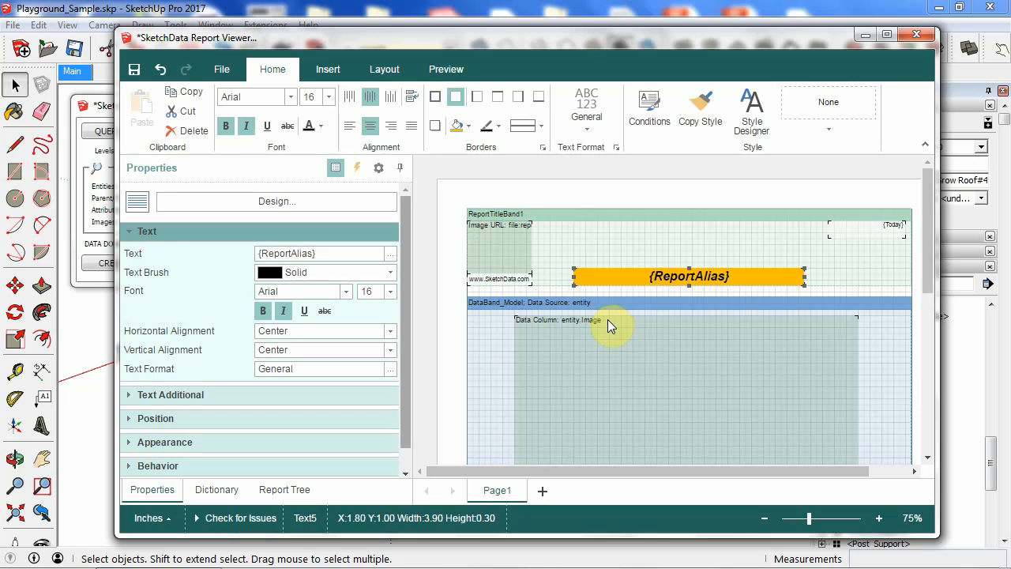
- View the orange-filled title in the viewer, then clear the fill from the report title in Design
click(446, 70)
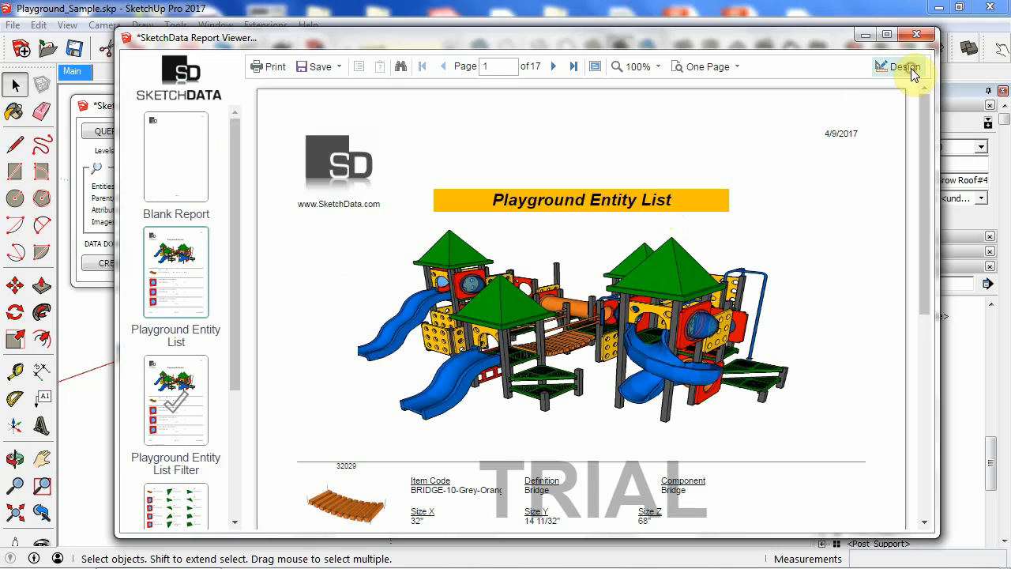
click(902, 66)
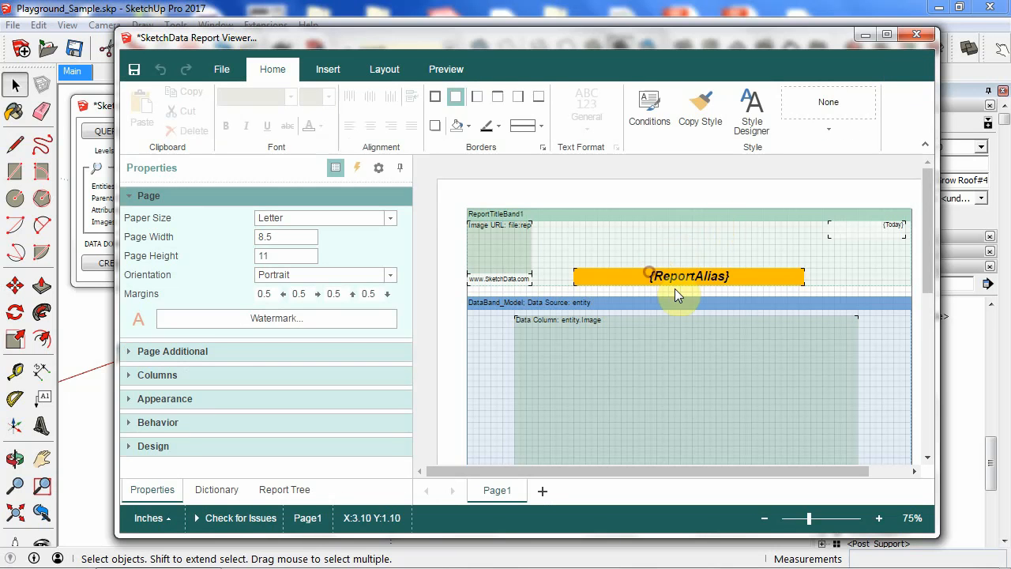
click(687, 275)
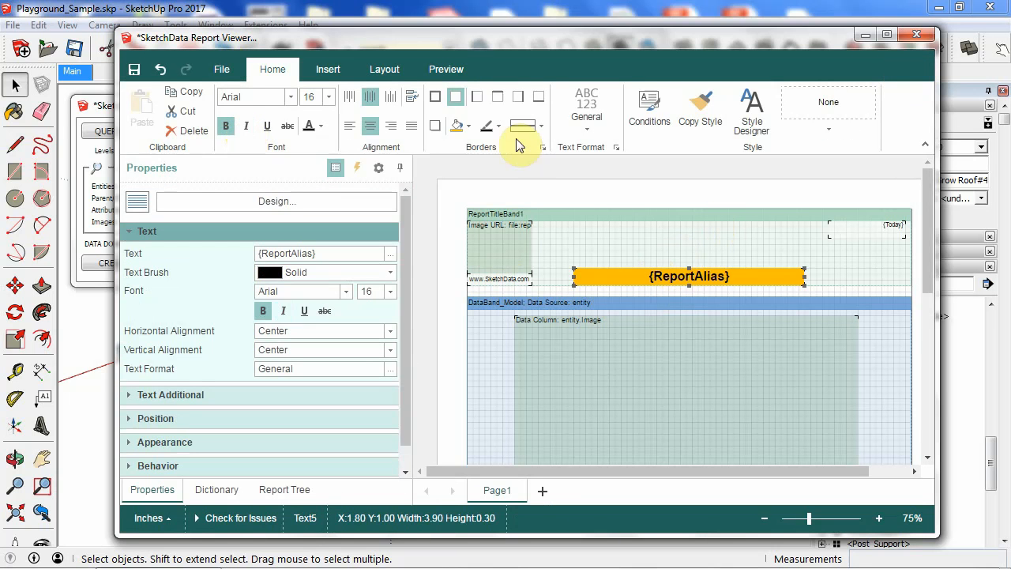
click(471, 126)
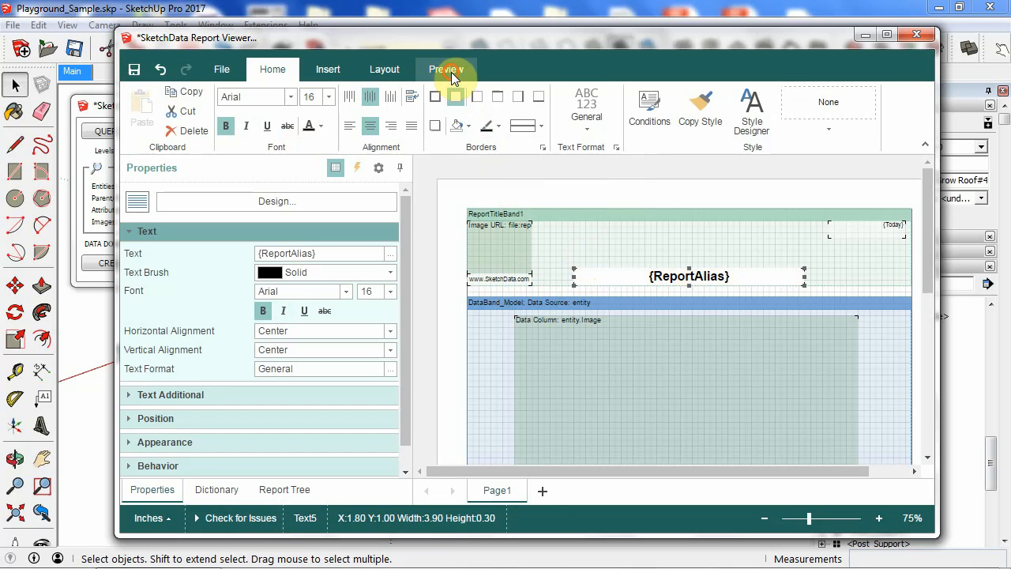
- Preview the report showing its unfilled Playground Entity List title
click(445, 70)
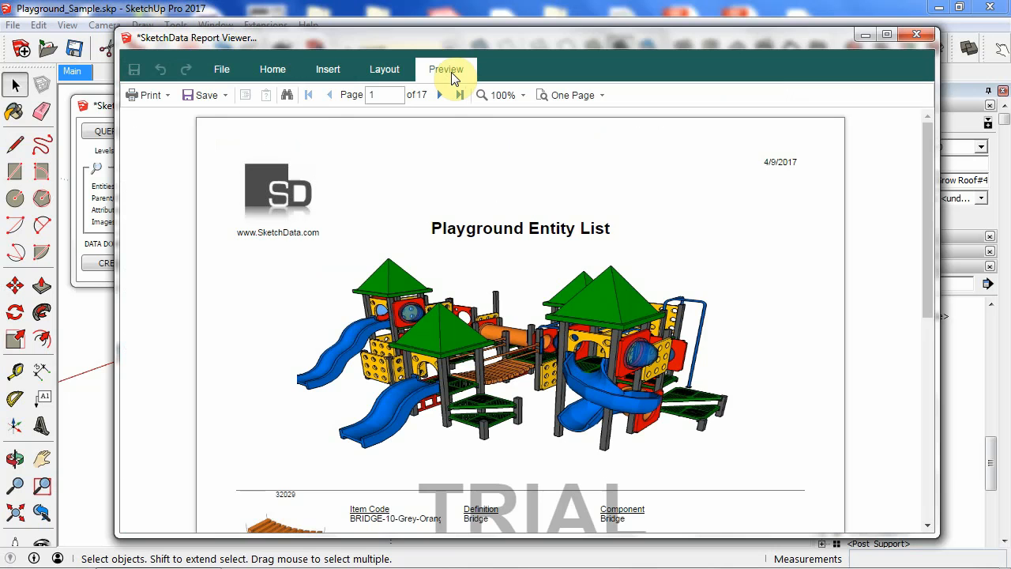
click(221, 69)
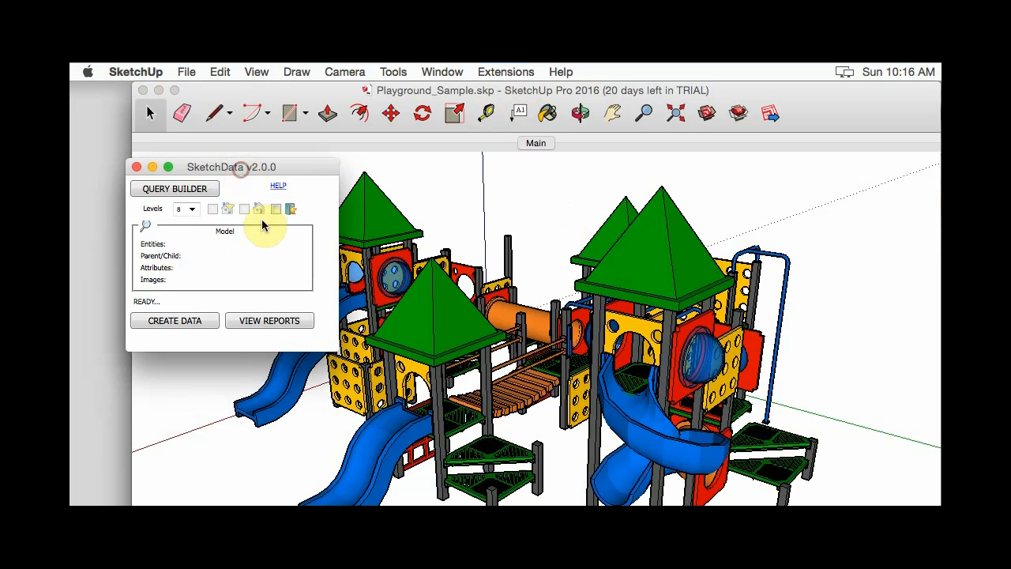
mouse_move(277, 227)
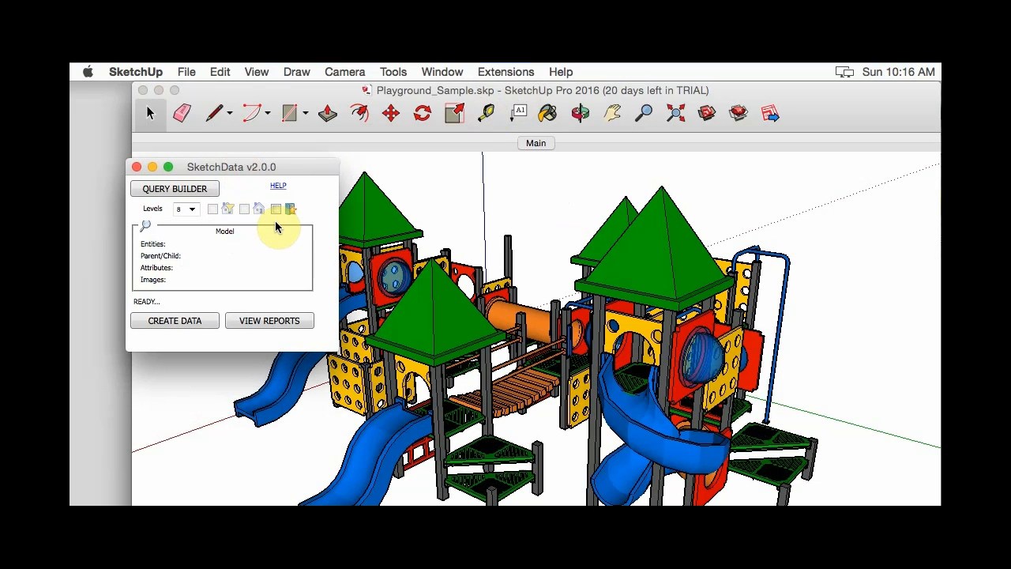
mouse_move(243, 220)
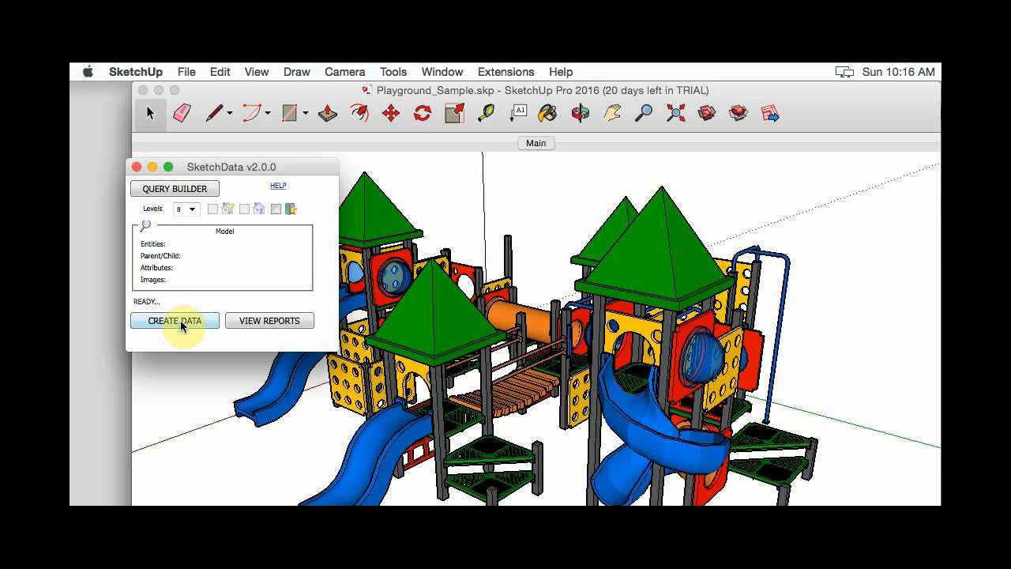
- Create the model data (751 entities, 5333 attributes) and view its 30-page entity list report
click(174, 319)
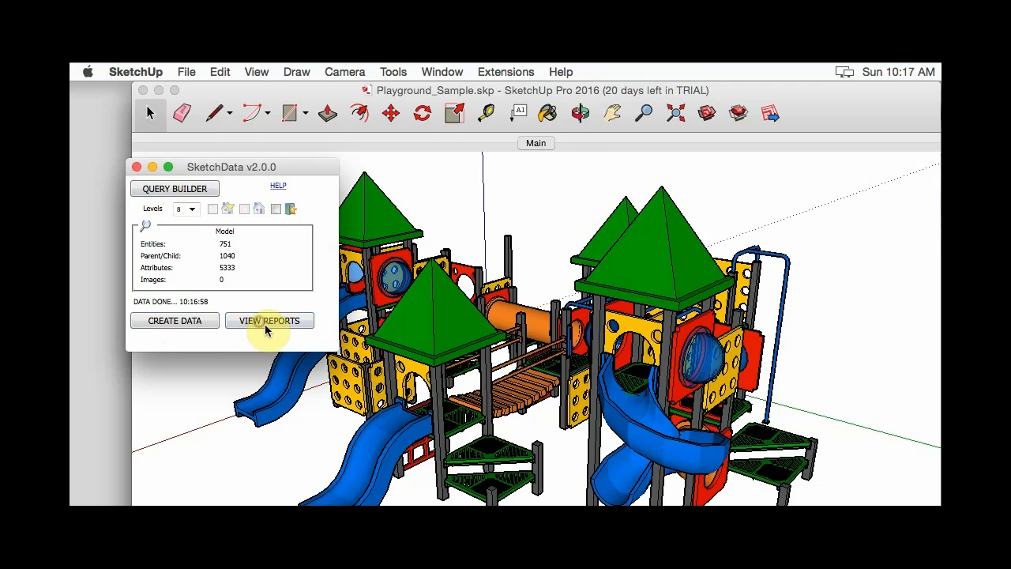
click(268, 319)
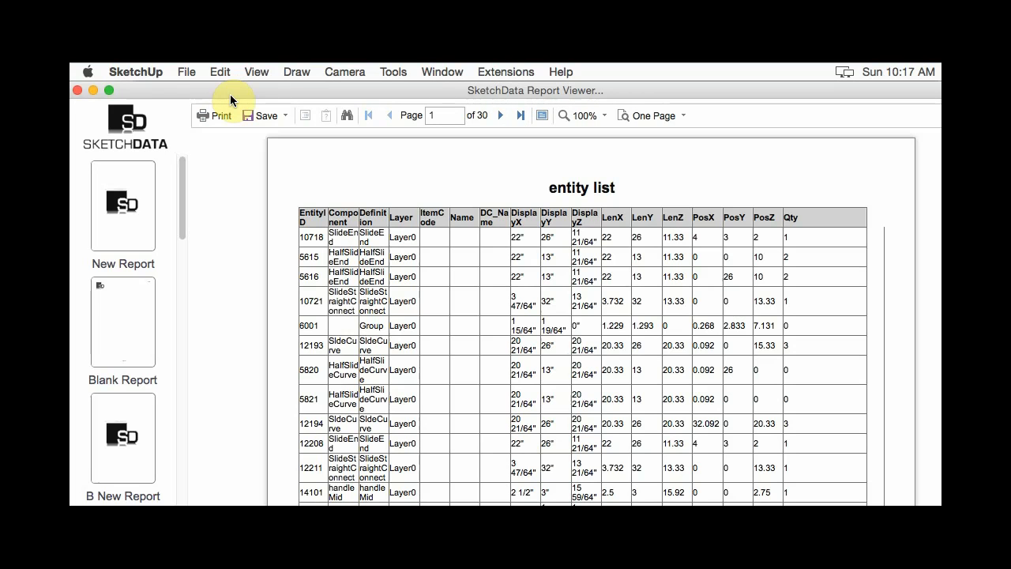
mouse_move(482, 256)
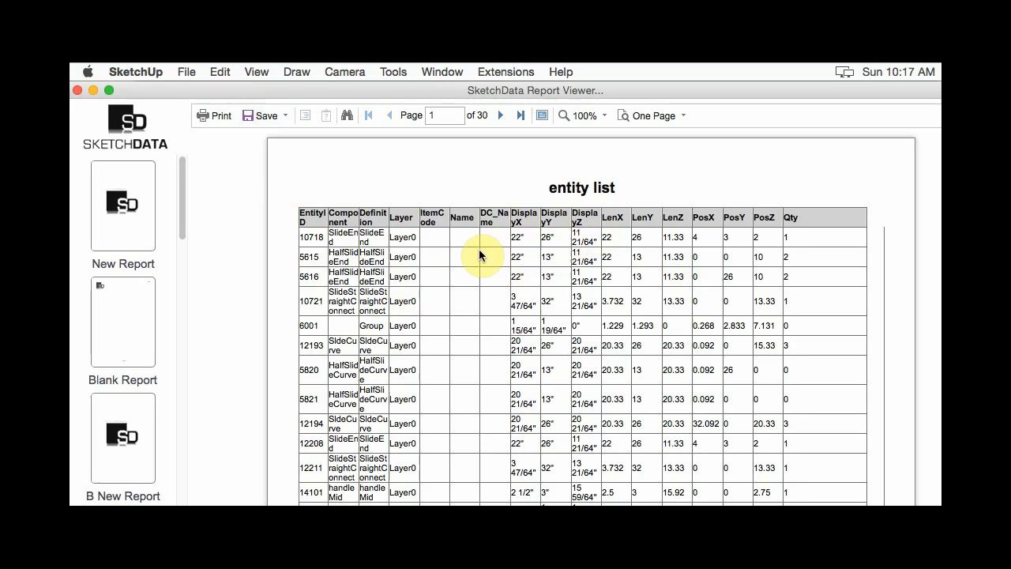
mouse_move(447, 253)
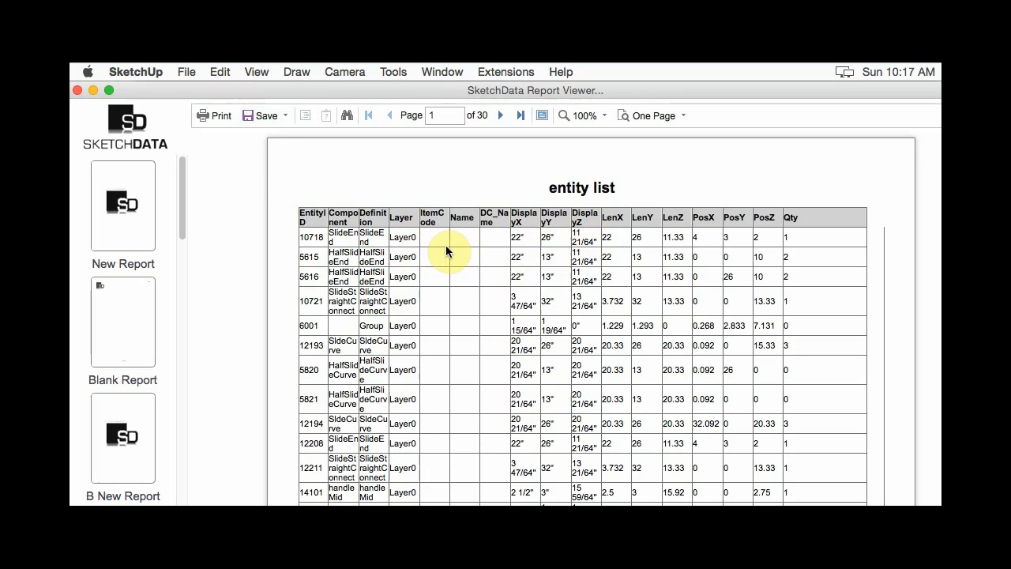
mouse_move(170, 98)
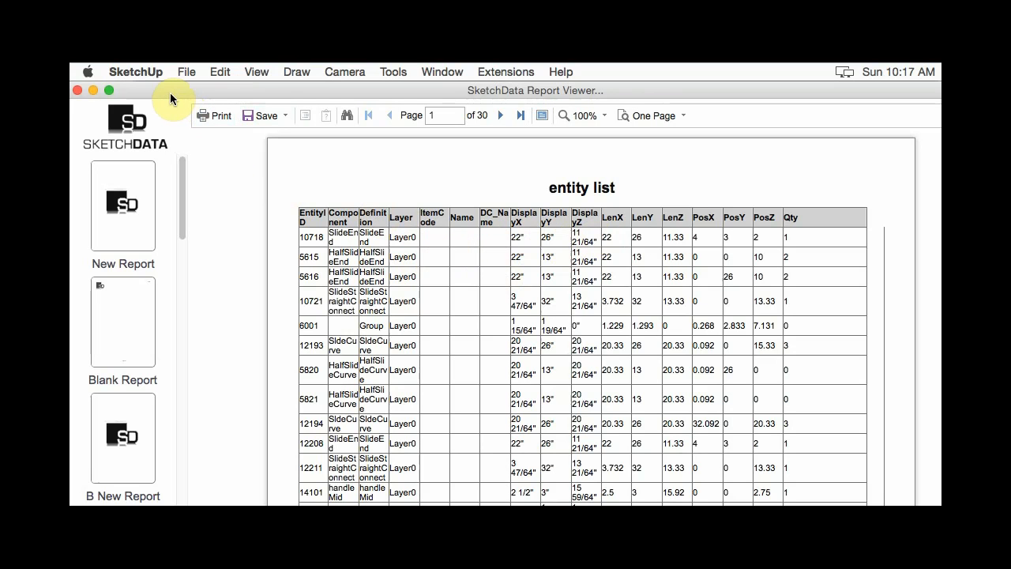
mouse_move(411, 139)
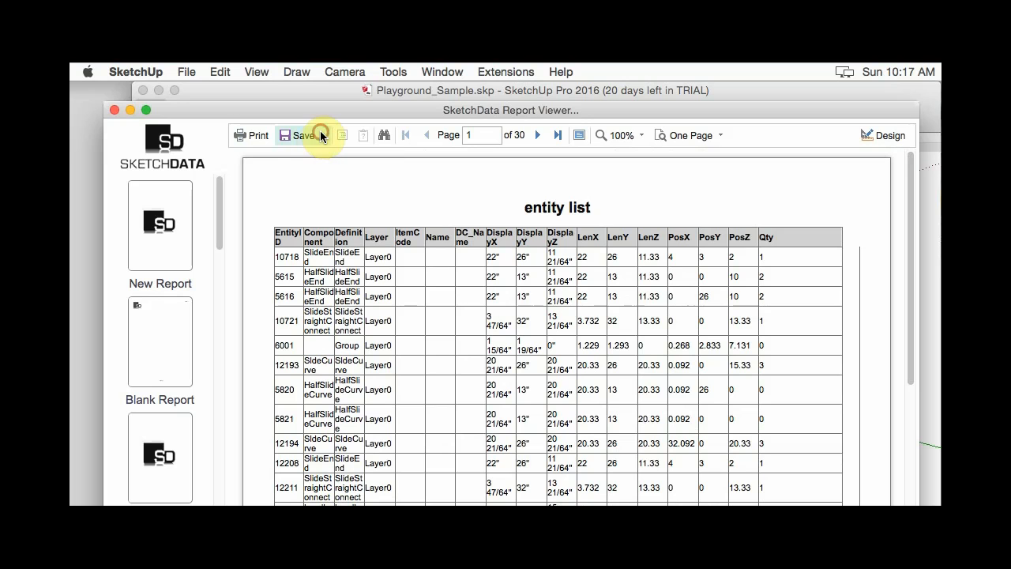
- Show the report's save formats: HTML, Excel and Data File
click(319, 136)
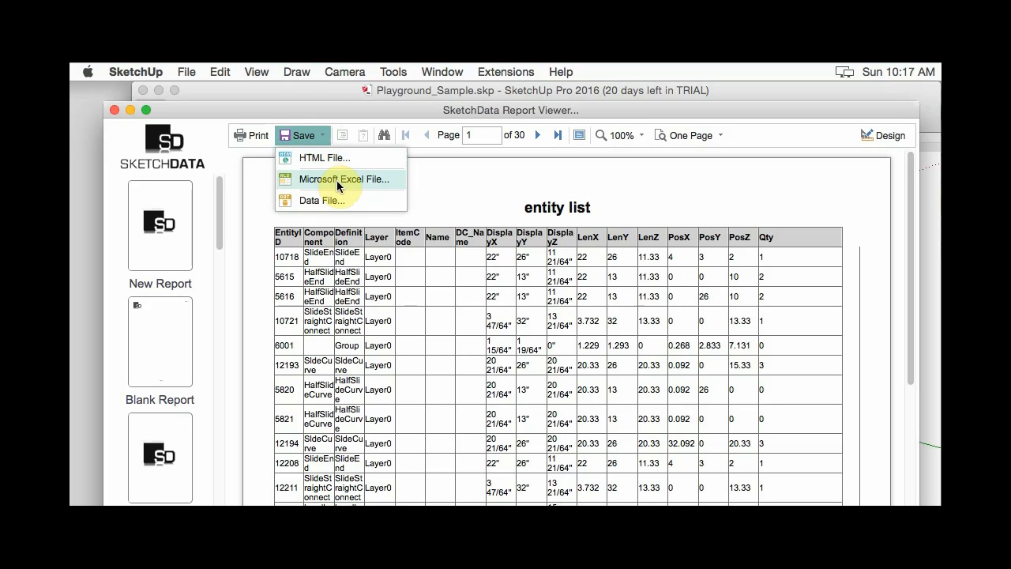
mouse_move(339, 199)
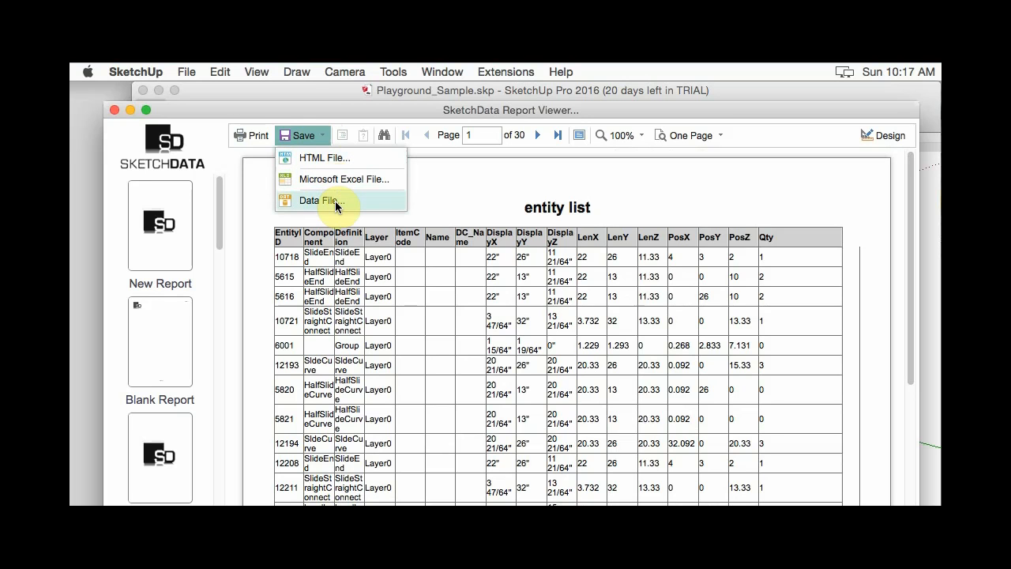
mouse_move(755, 152)
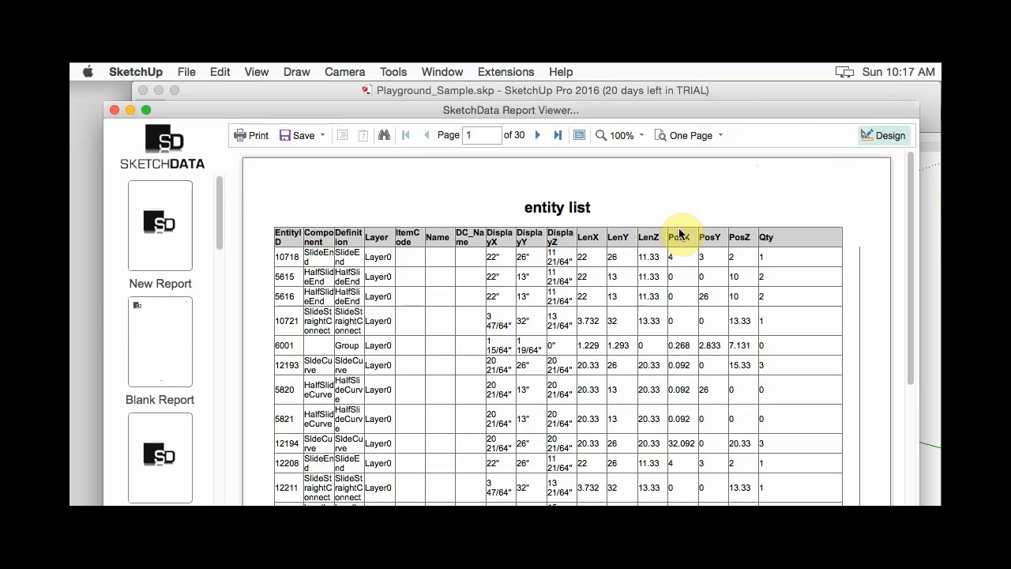
- Switch the entity list report into the report designer
click(885, 136)
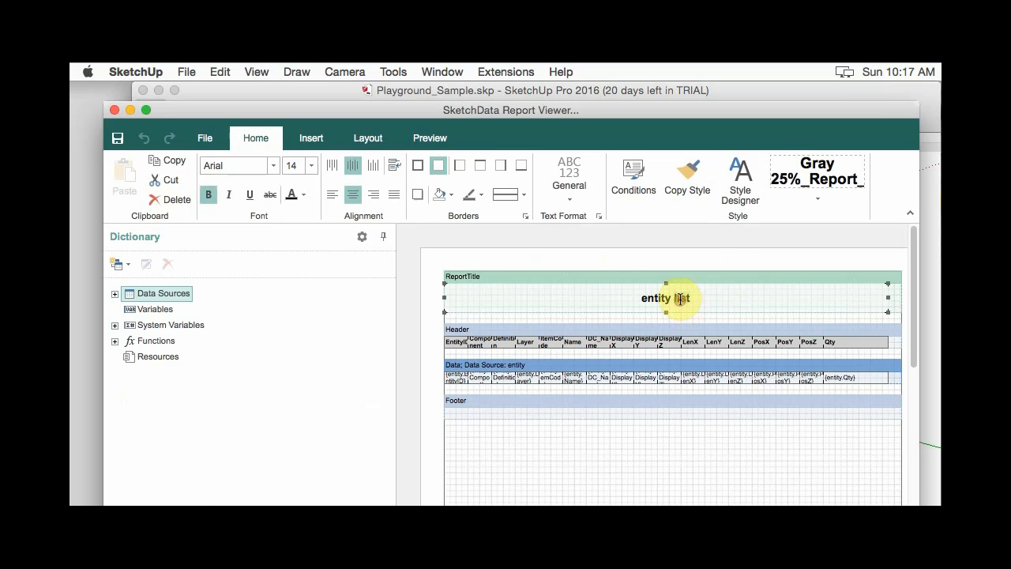
double_click(667, 299)
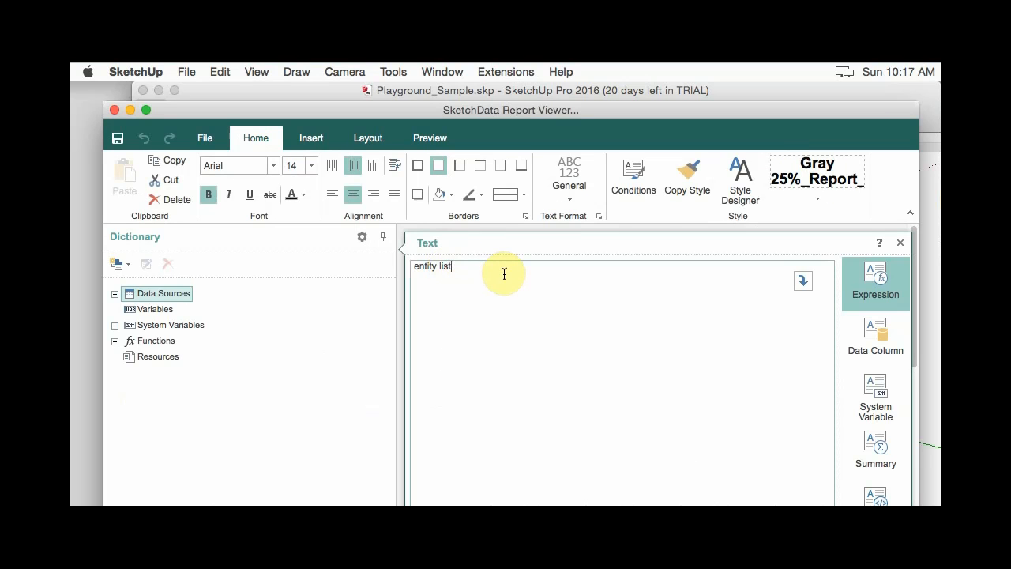
text(12)
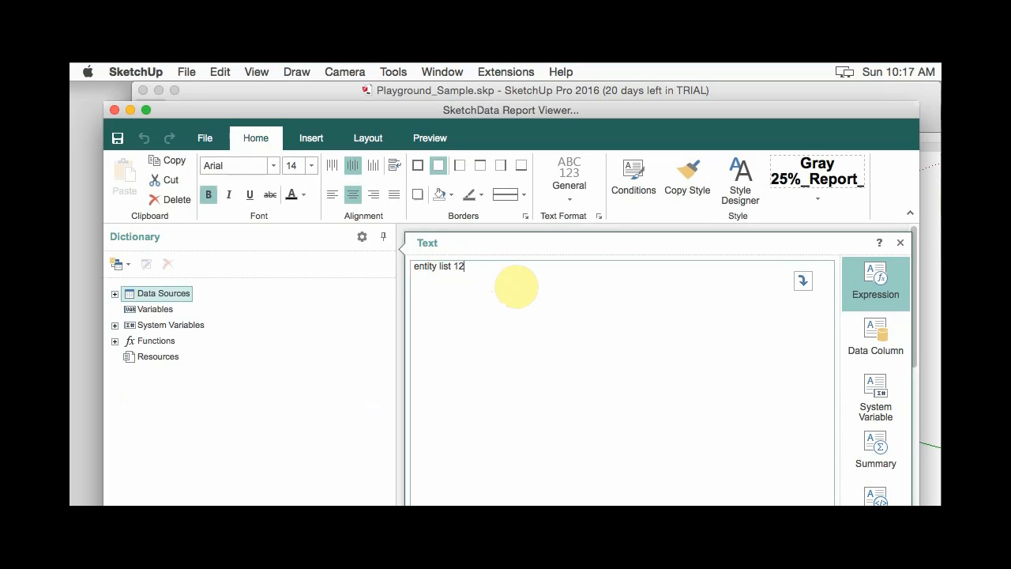
text(3)
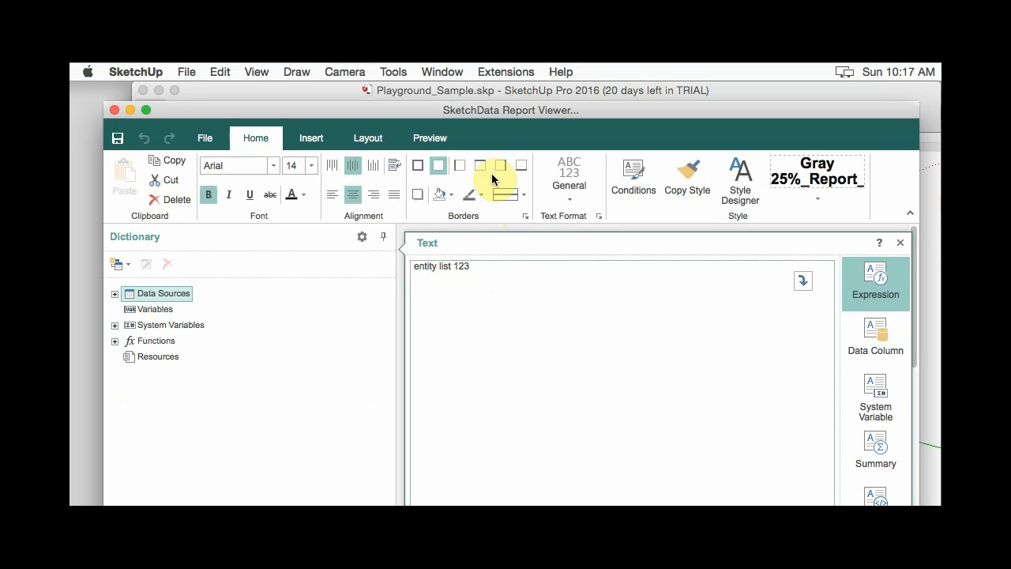
mouse_move(1001, 313)
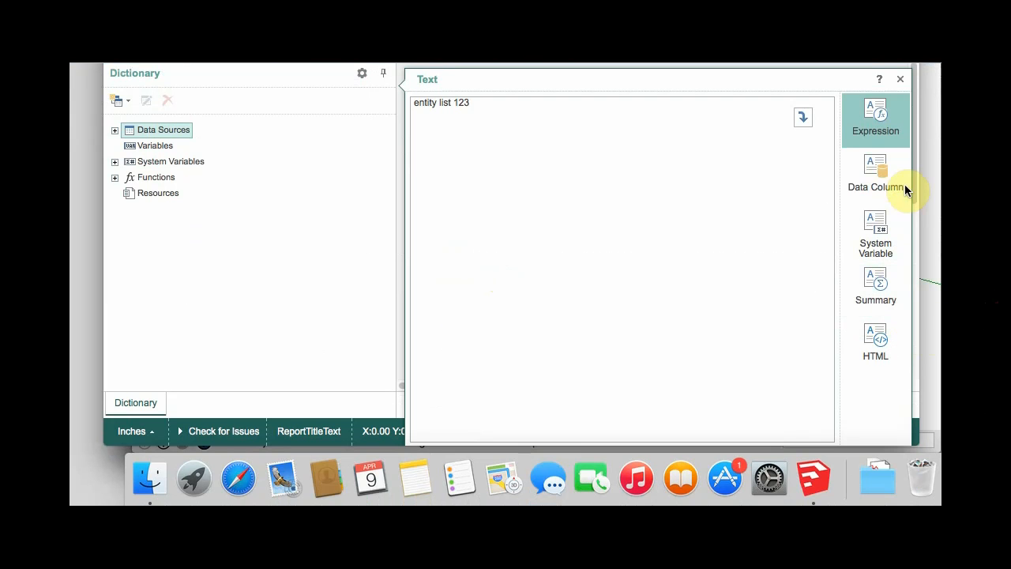
mouse_move(917, 275)
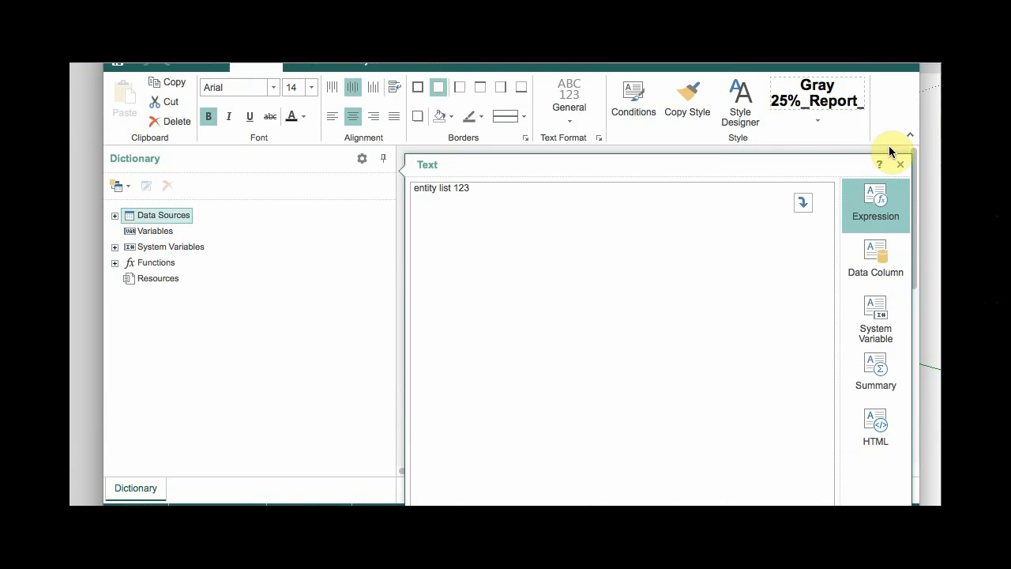
mouse_move(915, 253)
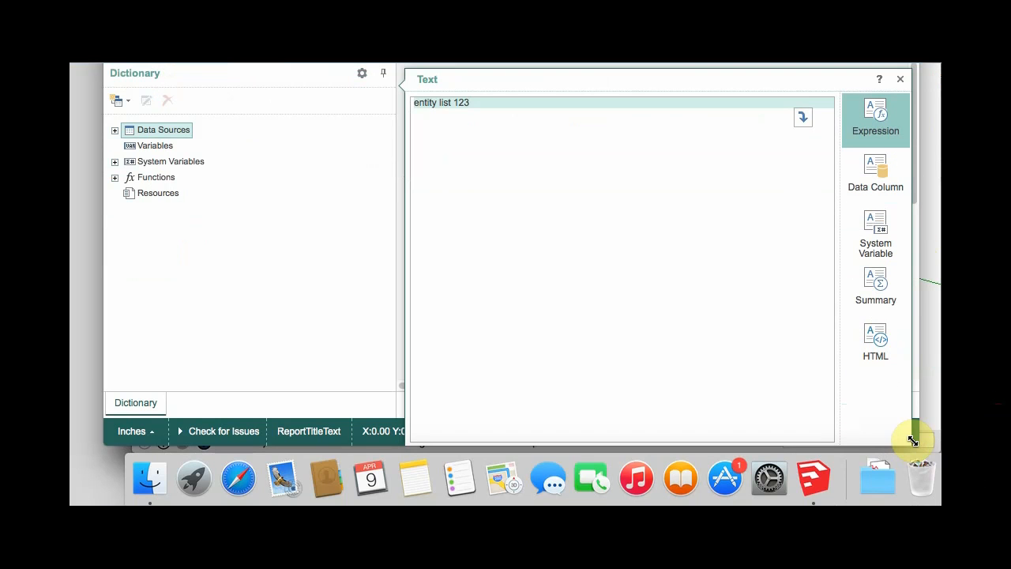
mouse_move(999, 227)
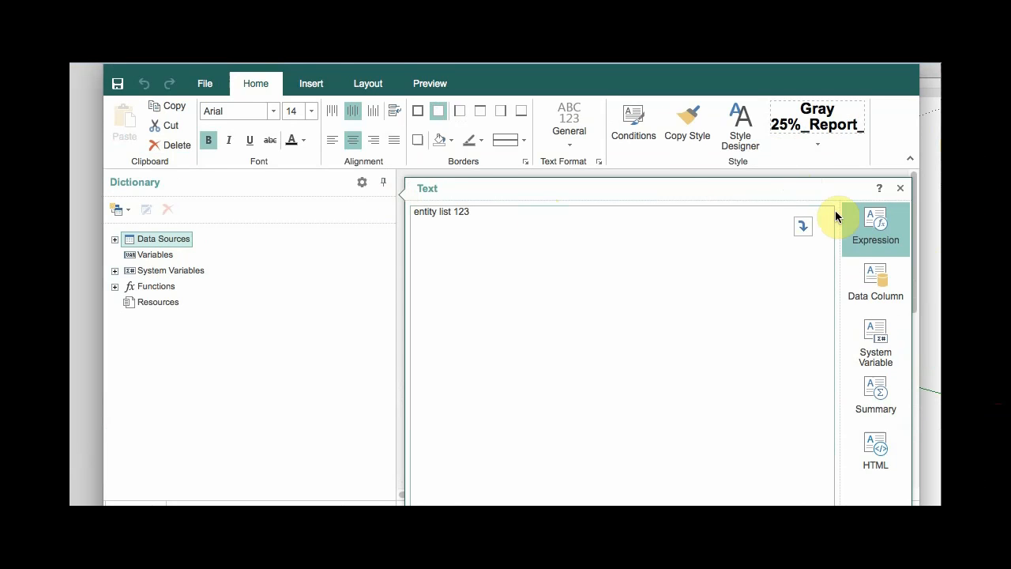
click(901, 188)
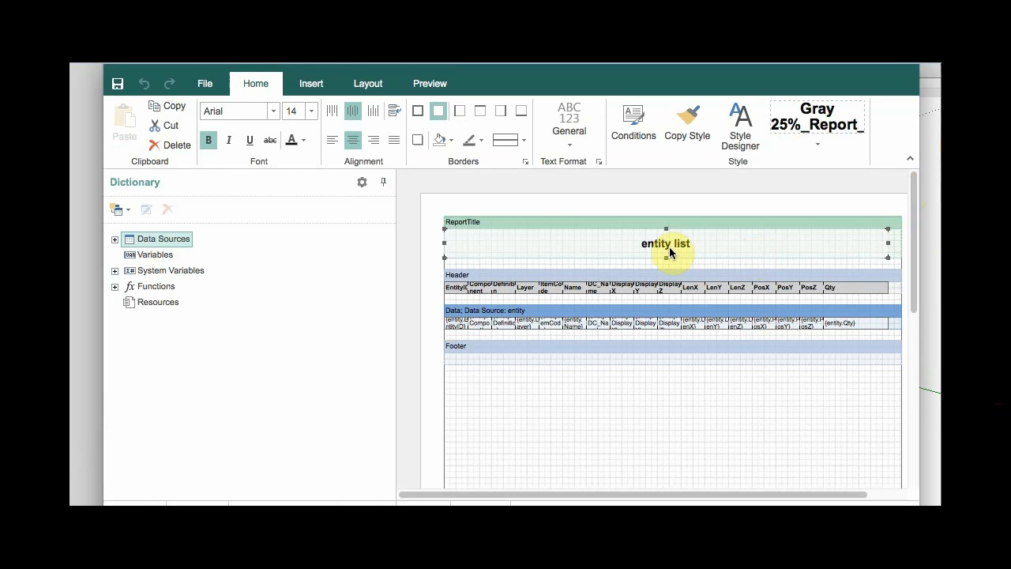
mouse_move(443, 145)
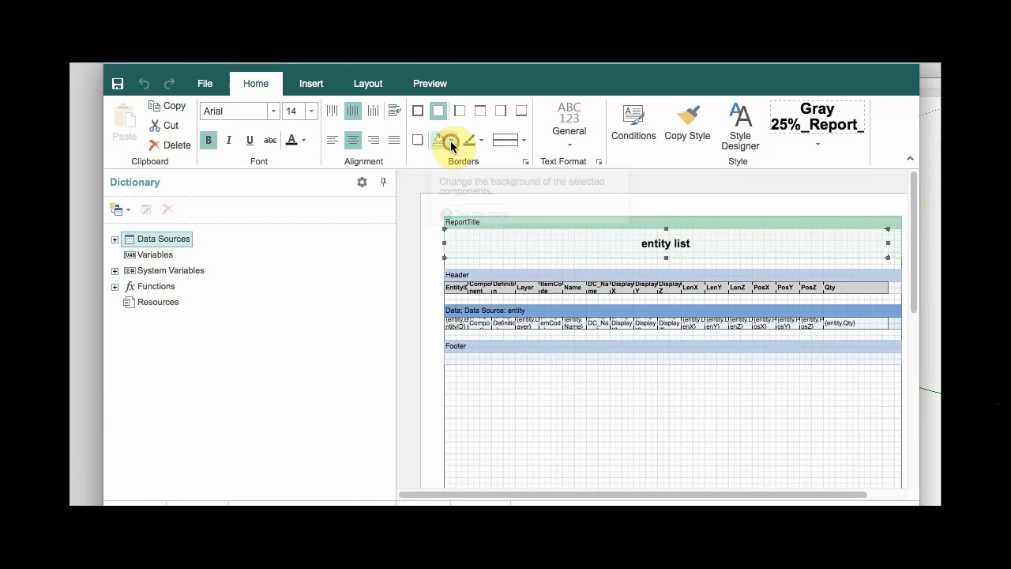
- Give the report title band a red background, then show the New report templates
click(452, 139)
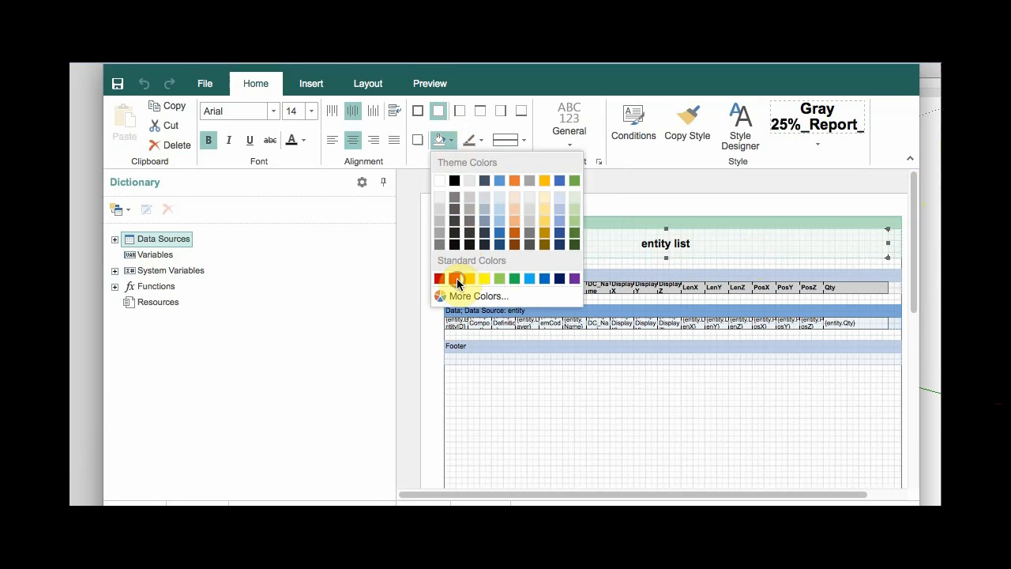
click(439, 278)
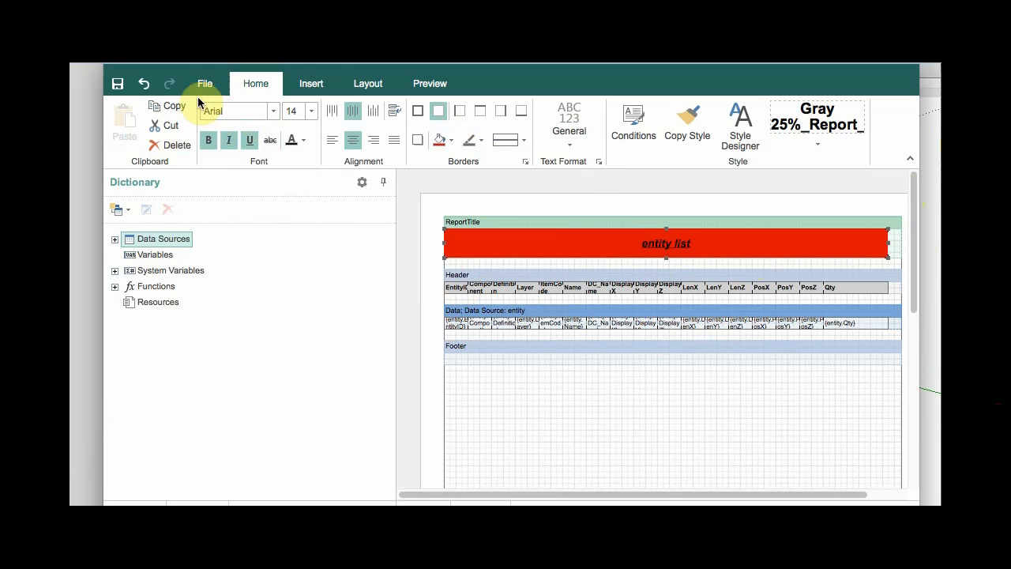
click(205, 83)
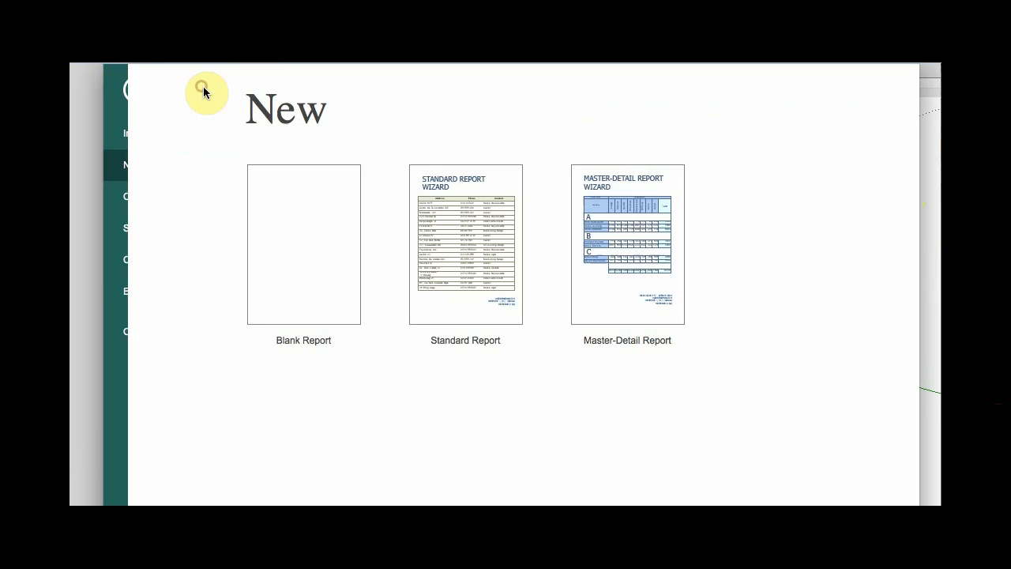